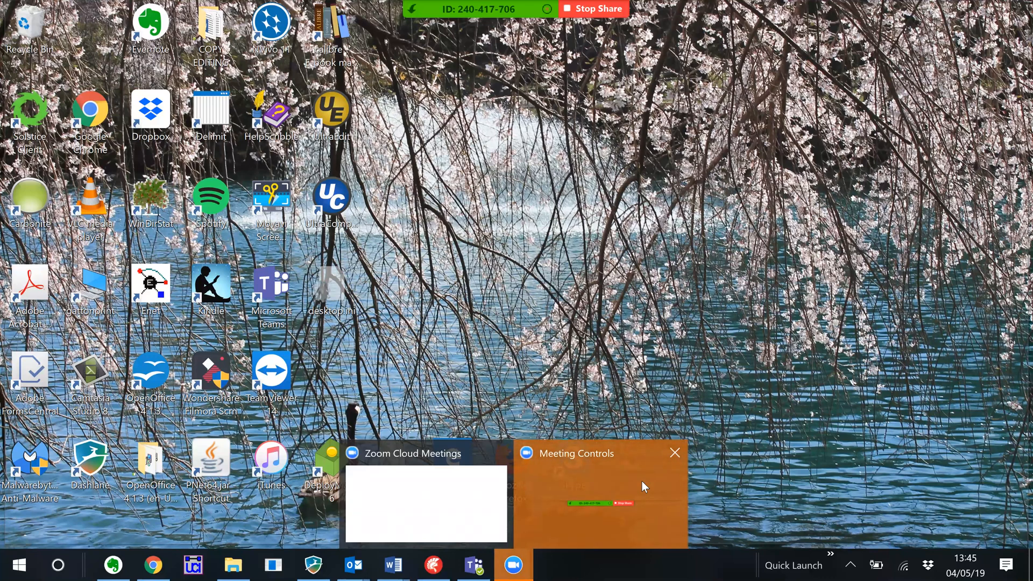
Open File Explorer on the folder containing relation_essai.xlsx
click(231, 565)
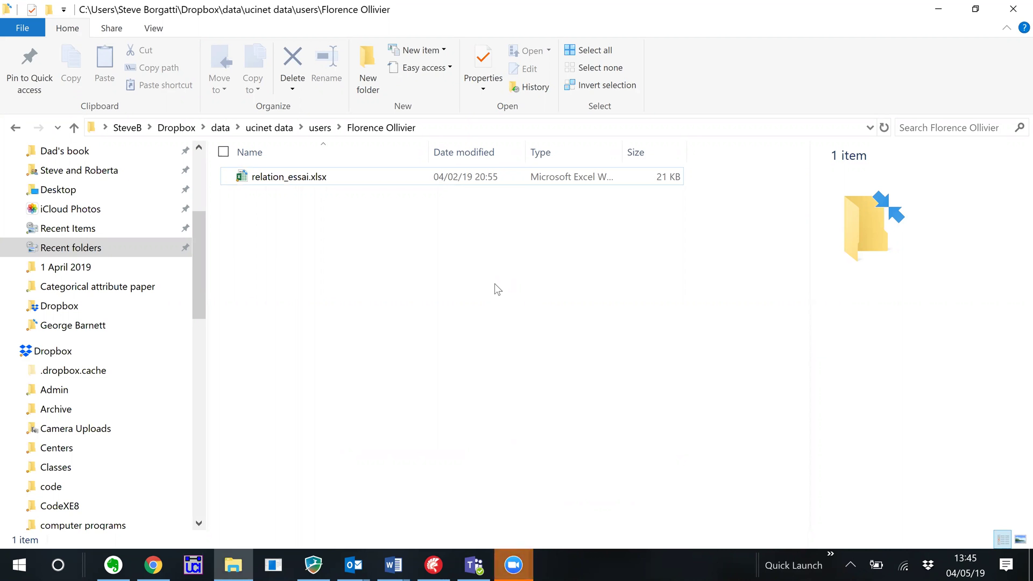
mouse_move(251, 200)
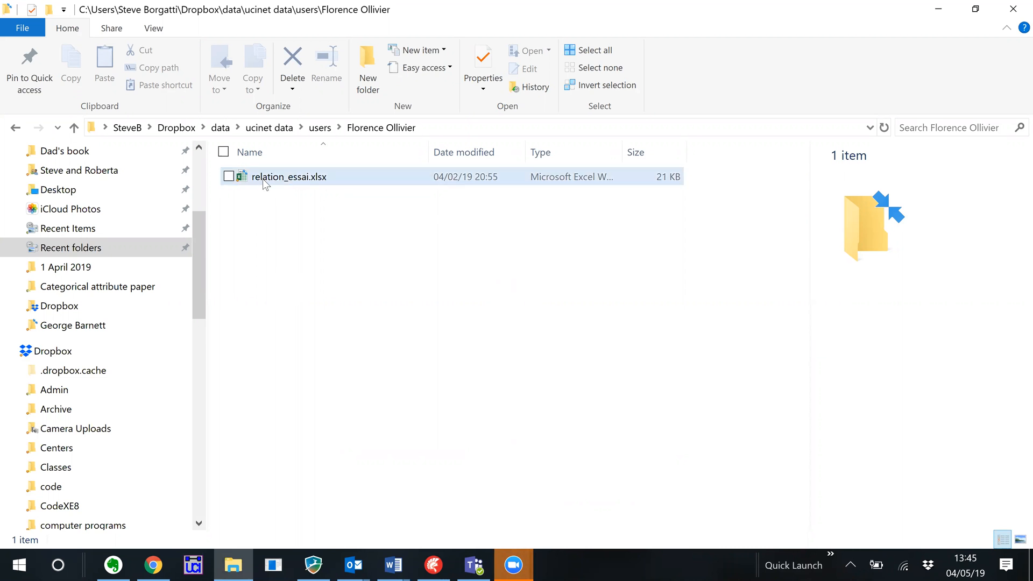
Open relation_essai.xlsx in Excel and copy the full name-by-name relations matrix
click(290, 177)
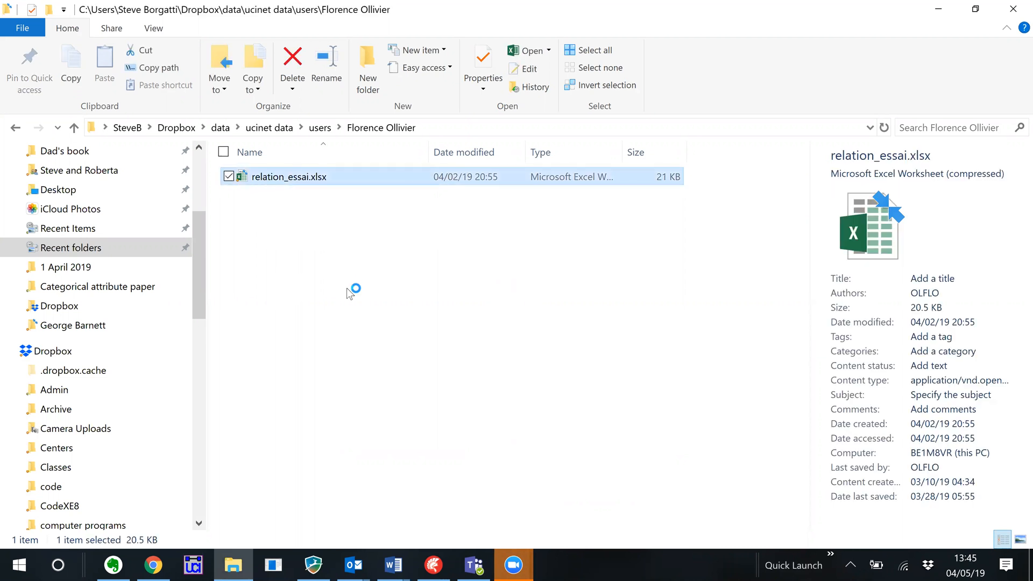
double_click(291, 177)
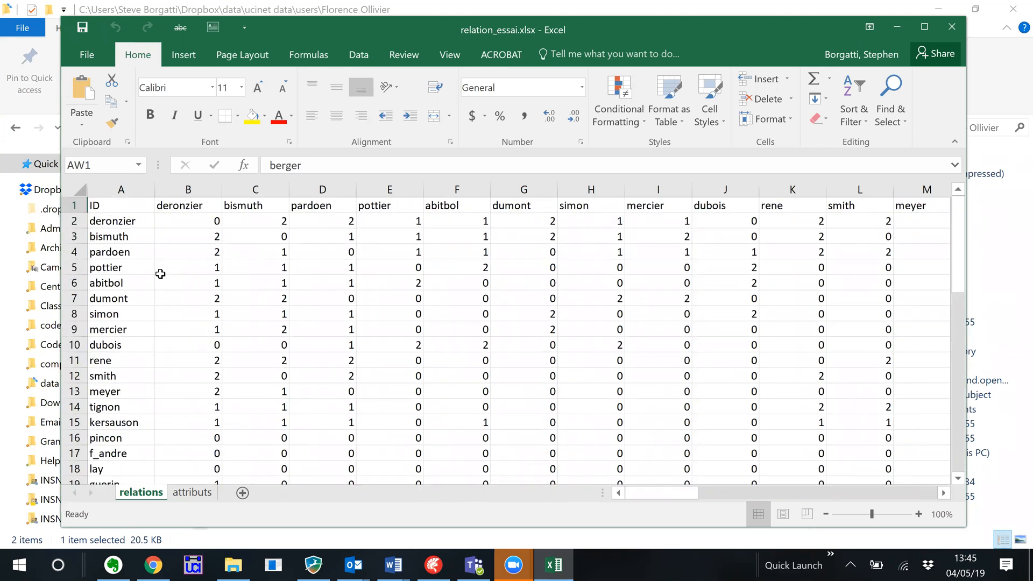
mouse_move(270, 217)
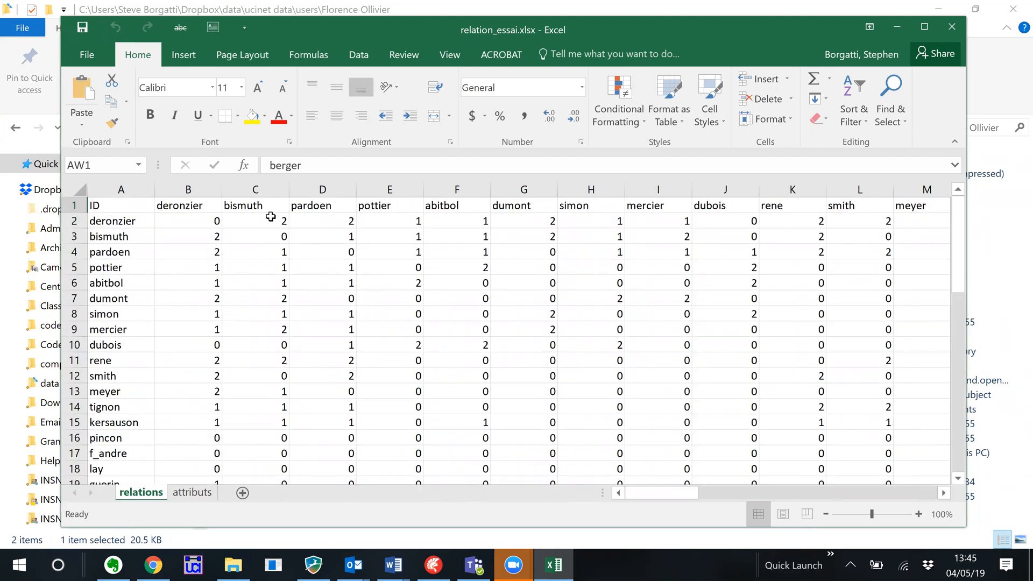
mouse_move(260, 326)
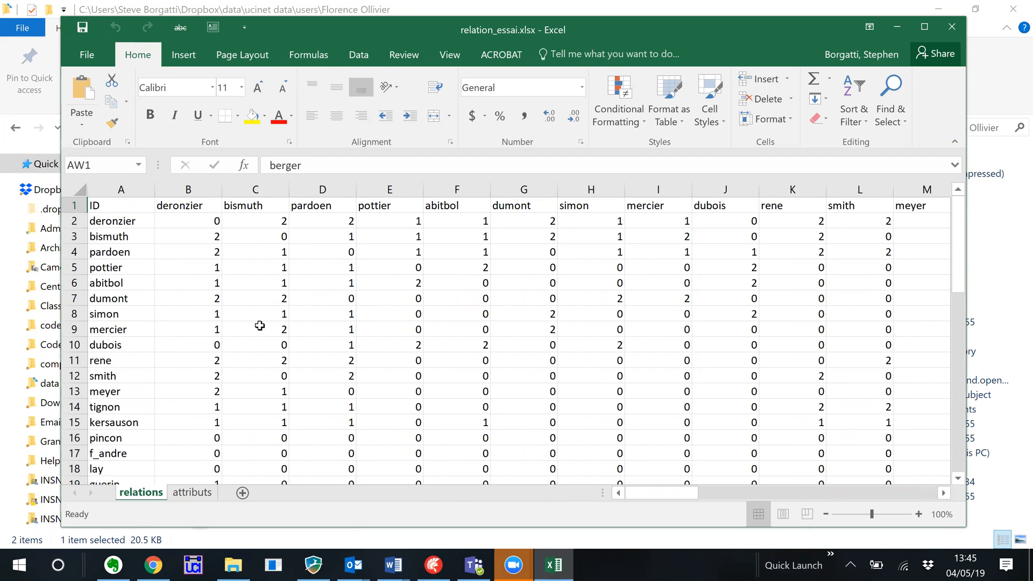
mouse_move(401, 288)
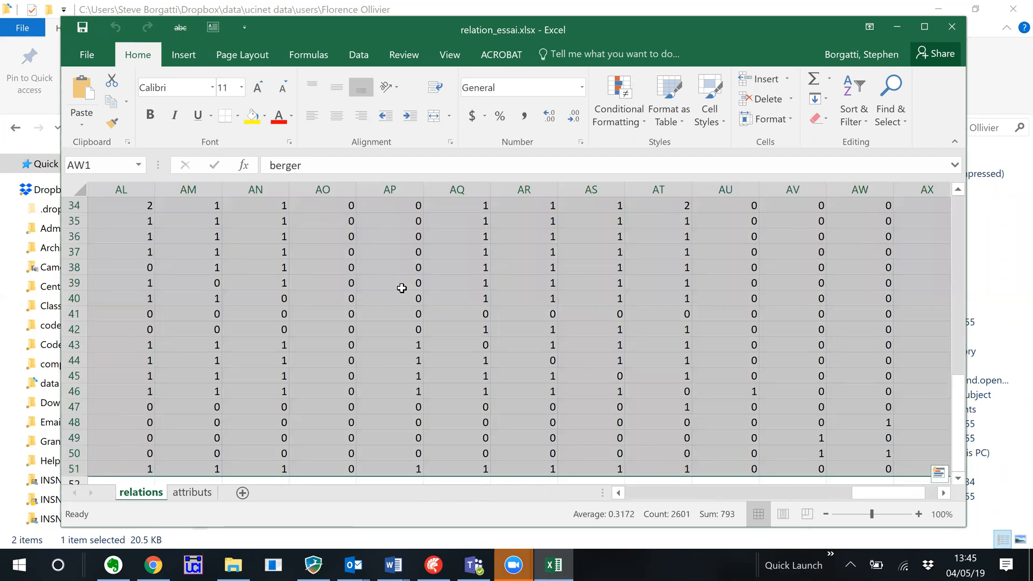
key(ctrl+c)
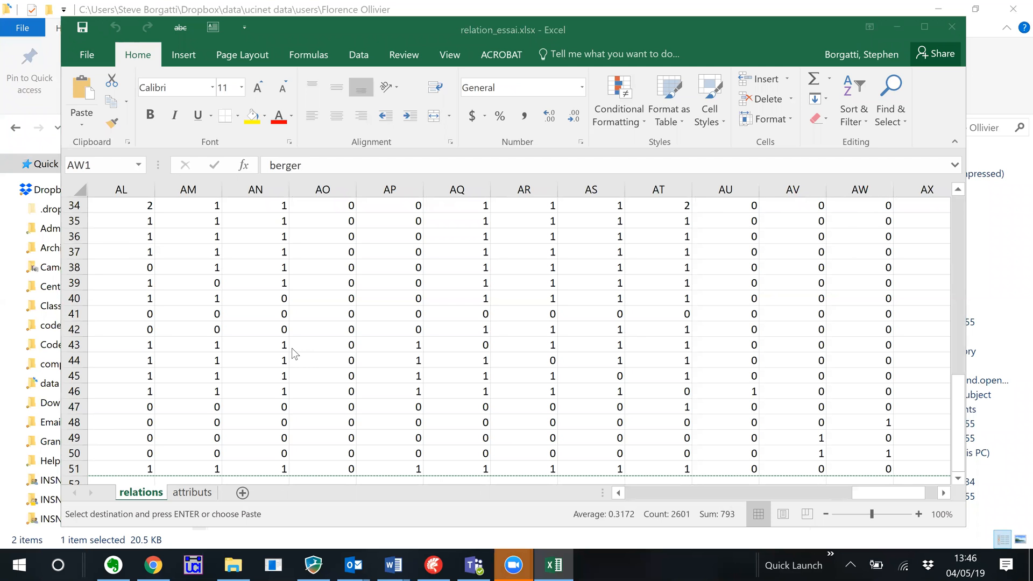
Set UCINET's working directory to the Florence Ollivier folder holding the workbook
click(192, 565)
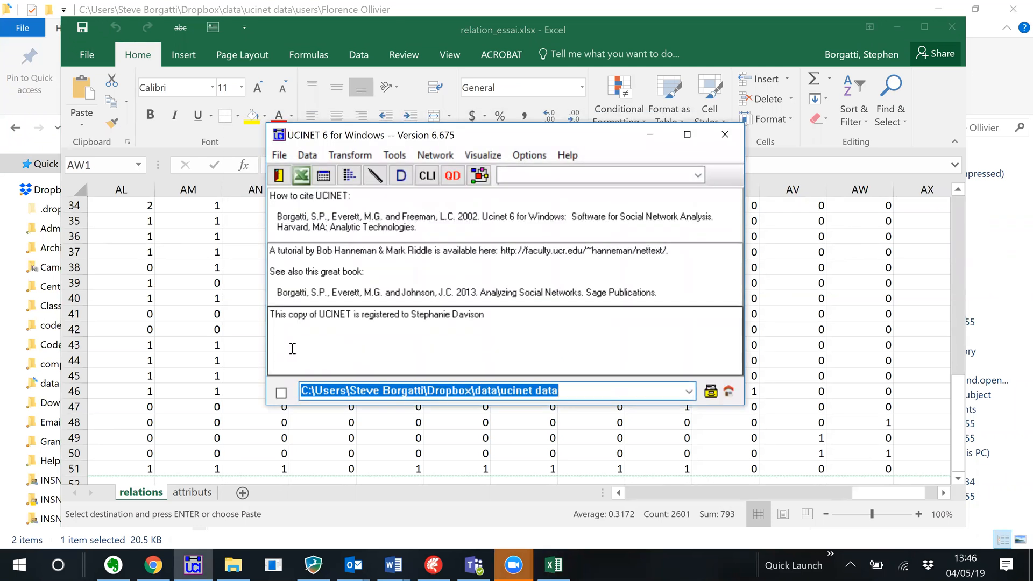
mouse_move(603, 383)
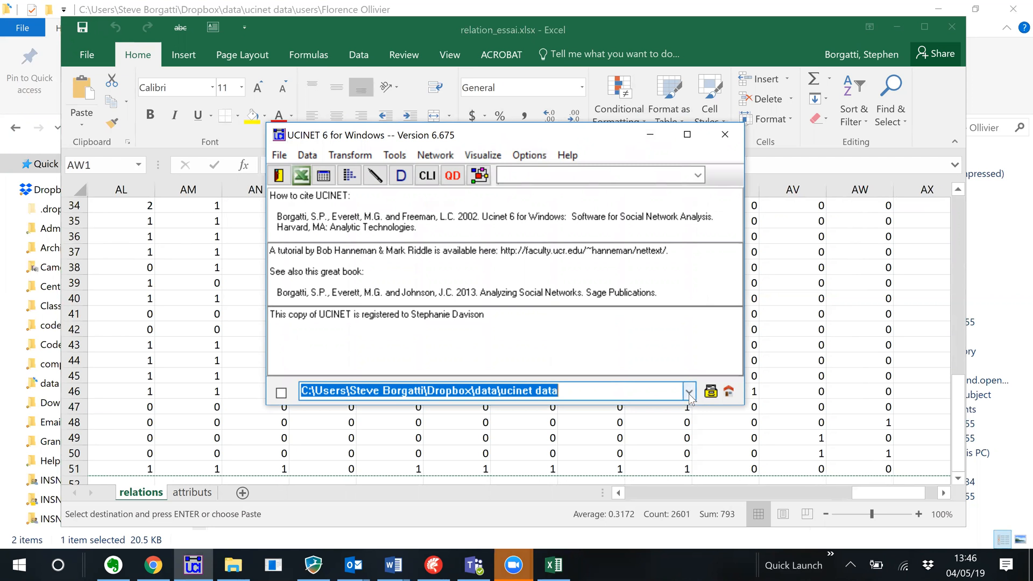
click(689, 391)
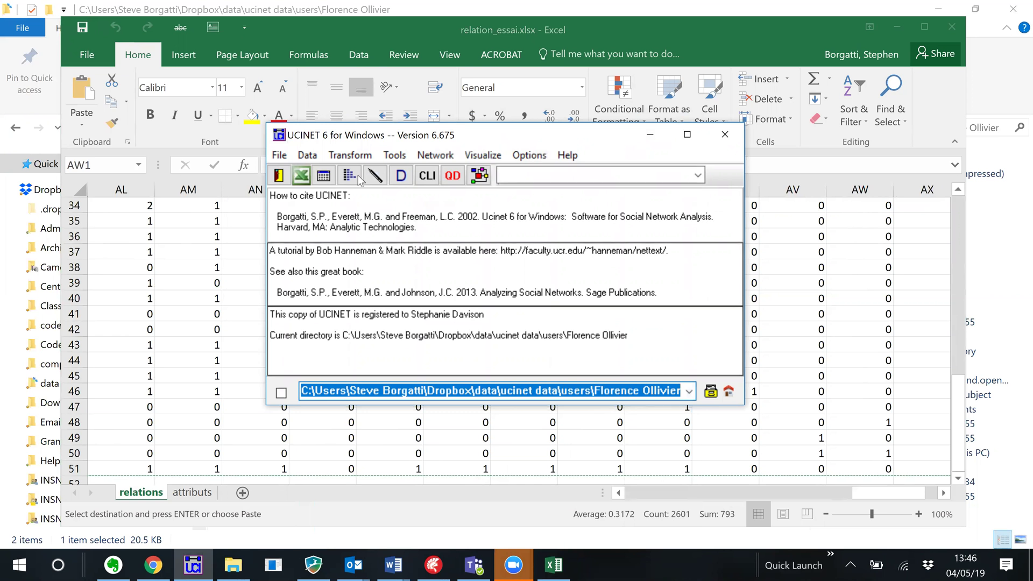
mouse_move(324, 176)
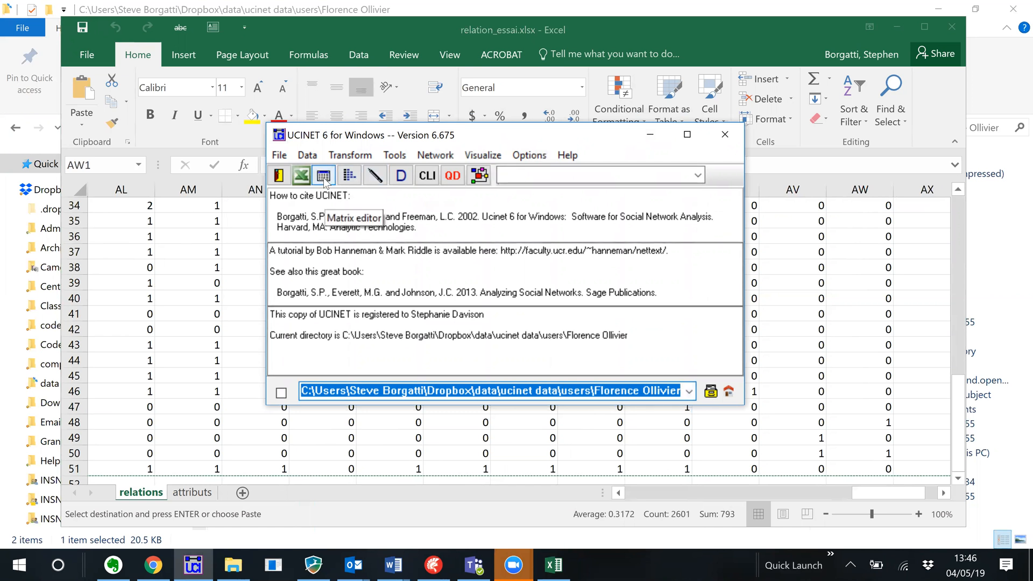
Open UCINET's Matrix Editor to receive the copied relations data
click(323, 175)
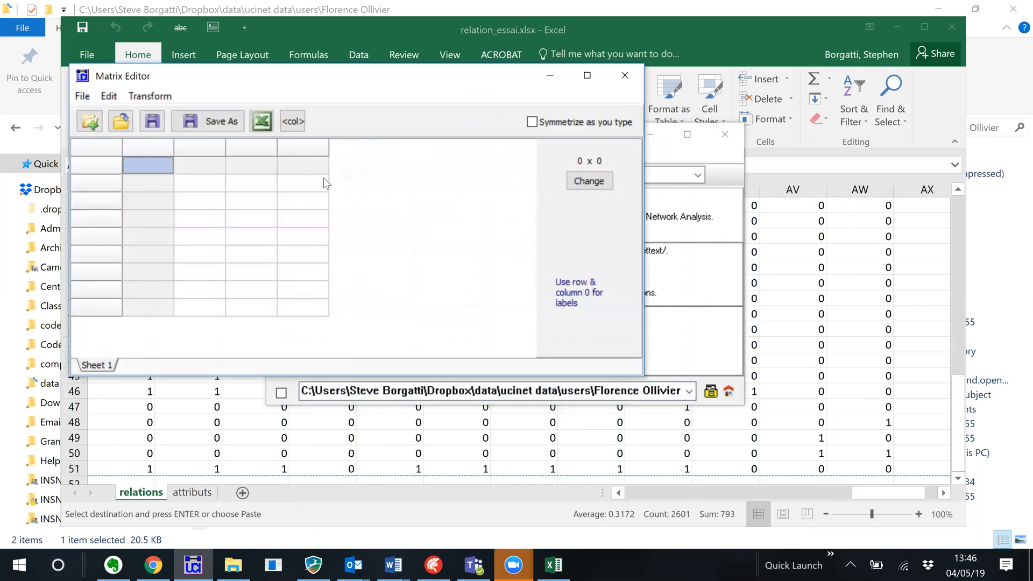
mouse_move(438, 345)
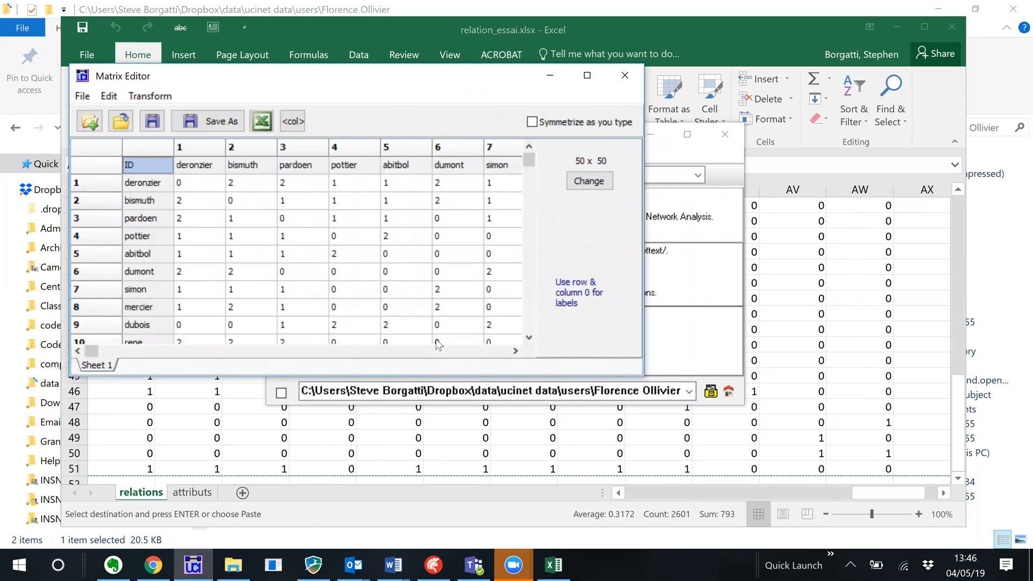
mouse_move(225, 185)
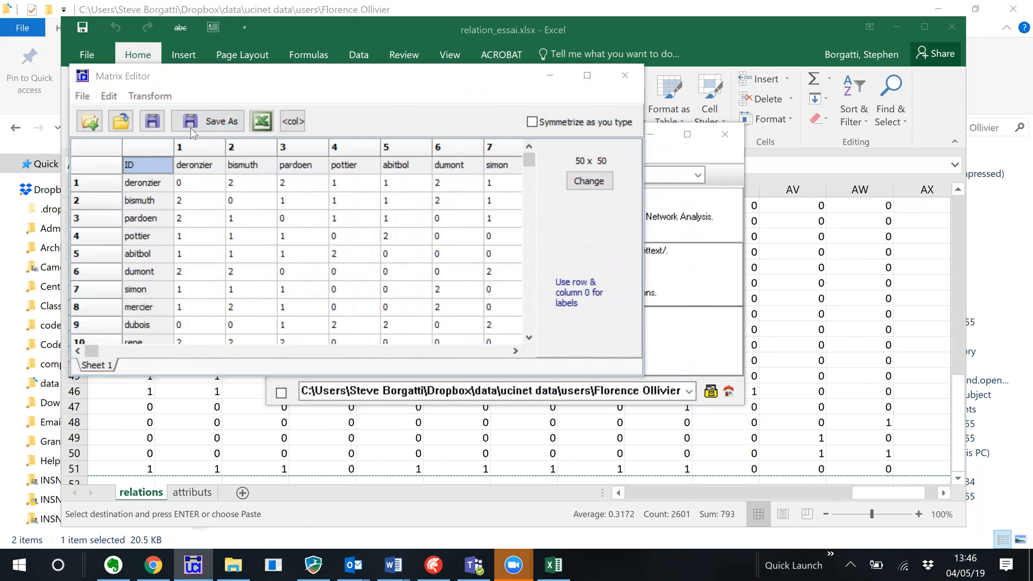
Save the pasted 50 x 50 relations matrix as 'network'
click(210, 121)
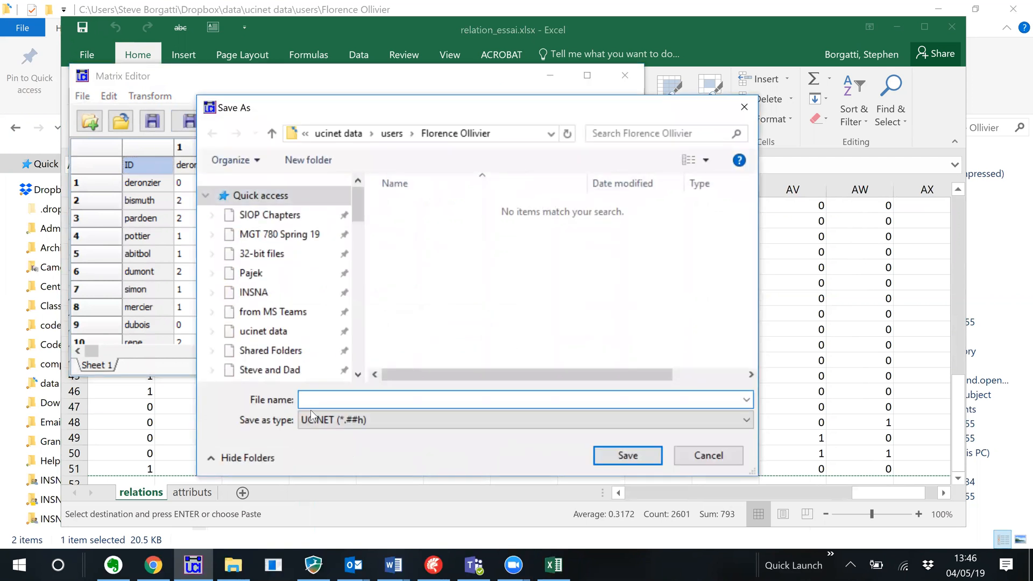
text(network)
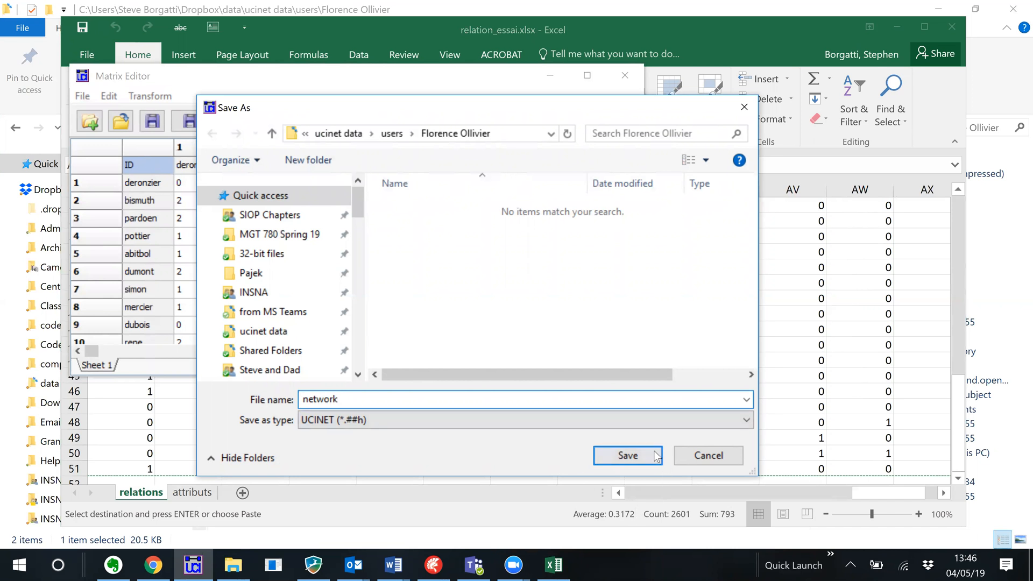
click(628, 456)
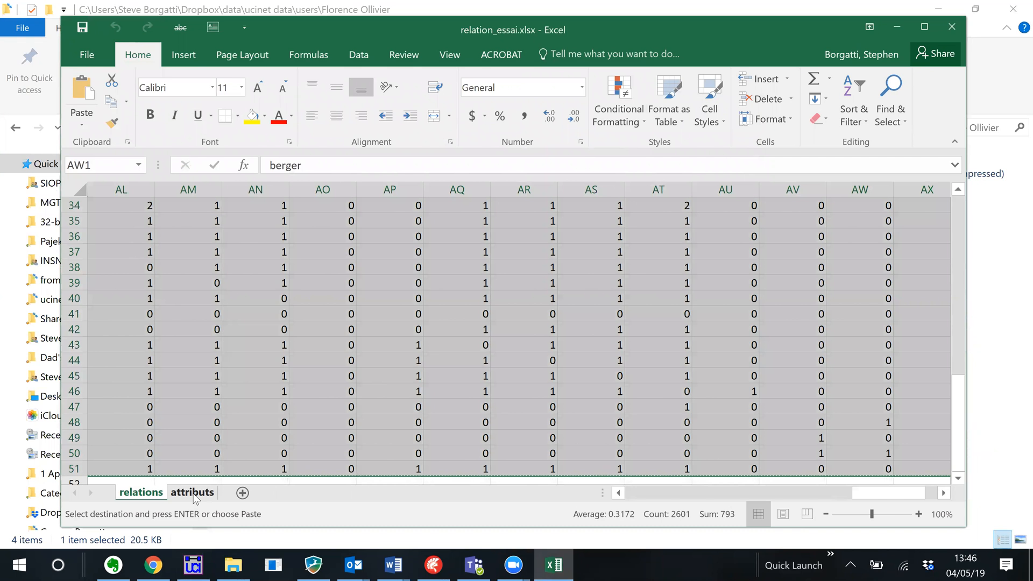
Show the Excel attributes sheet and select its attribute table
click(192, 492)
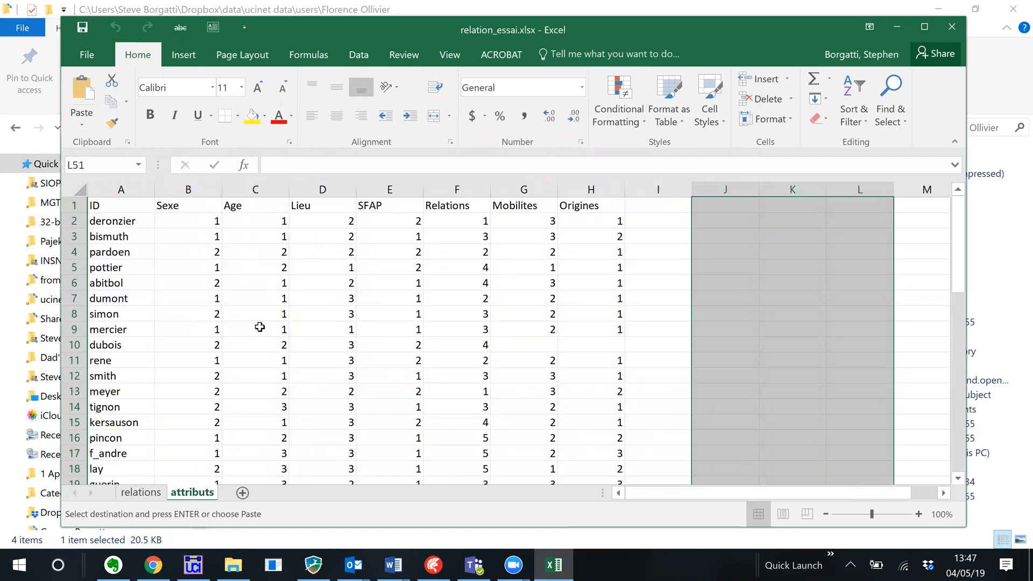
mouse_move(699, 318)
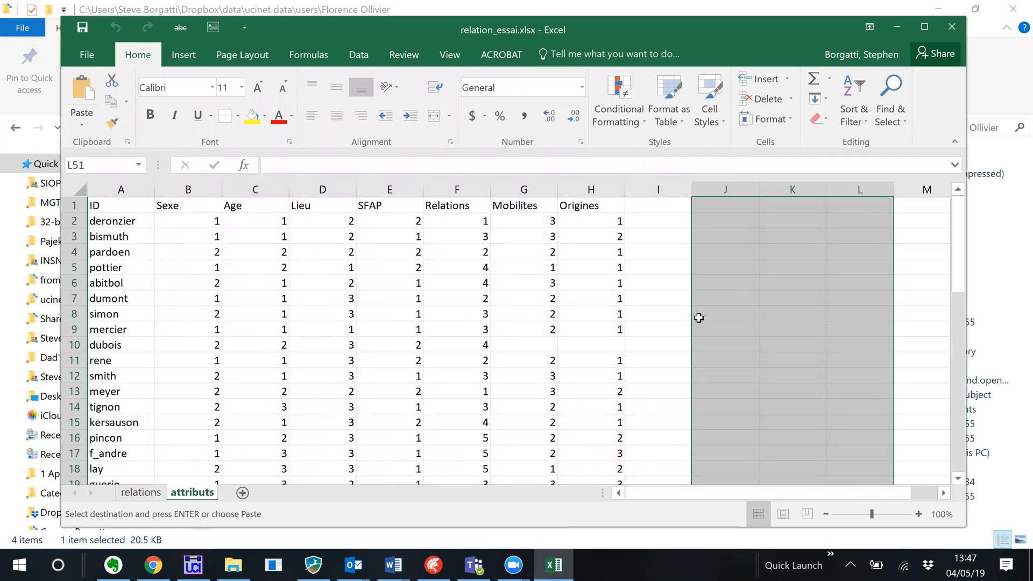
mouse_move(655, 277)
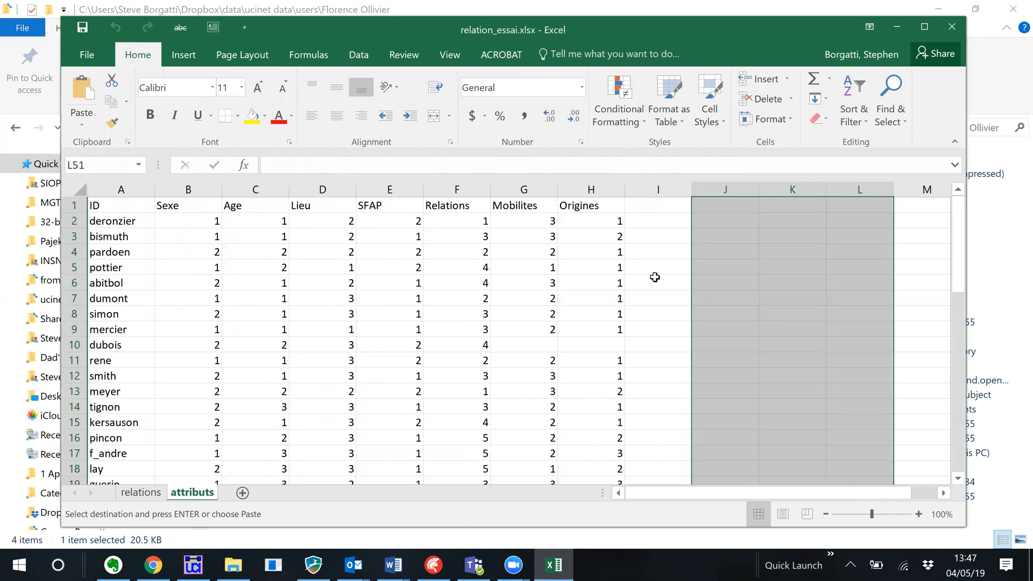
click(658, 189)
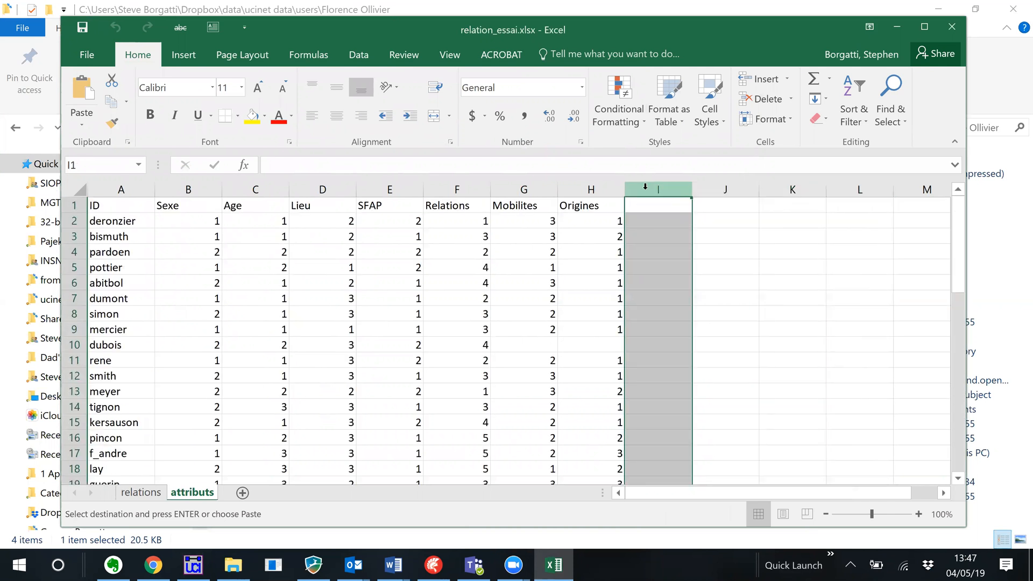
mouse_move(406, 267)
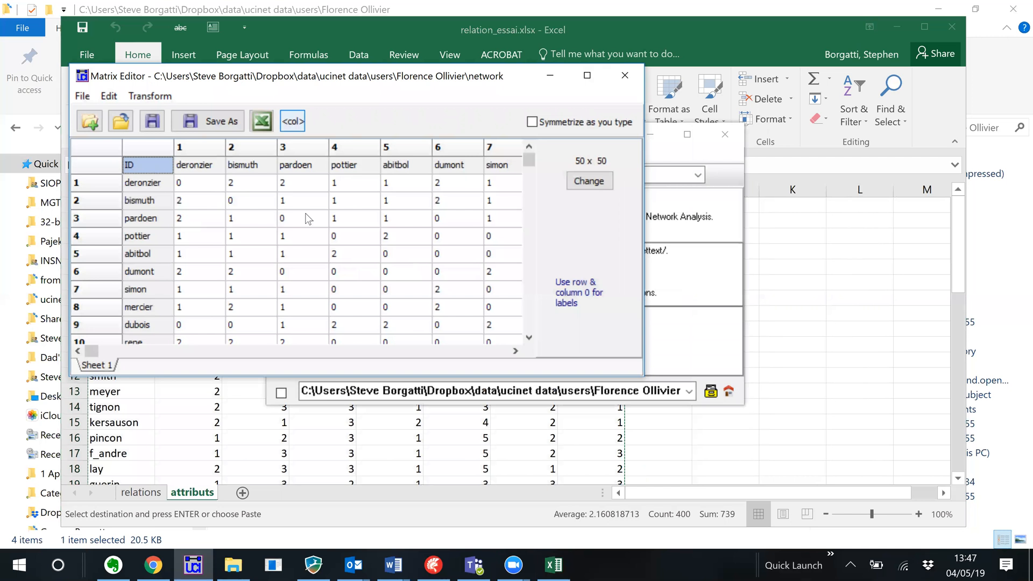
mouse_move(258, 221)
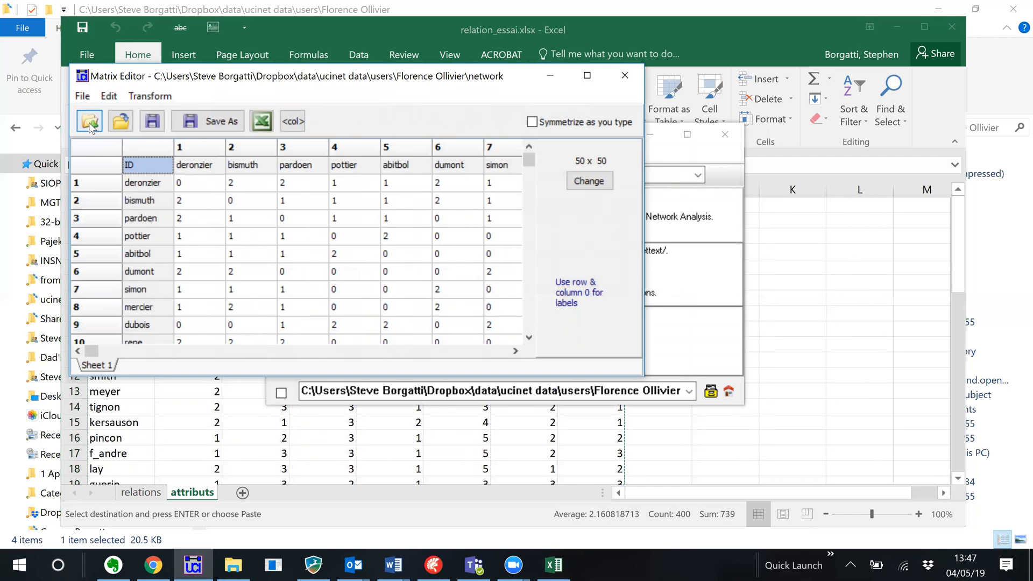
Paste the Excel attribute table into the Matrix Editor as 50 x 7
click(88, 120)
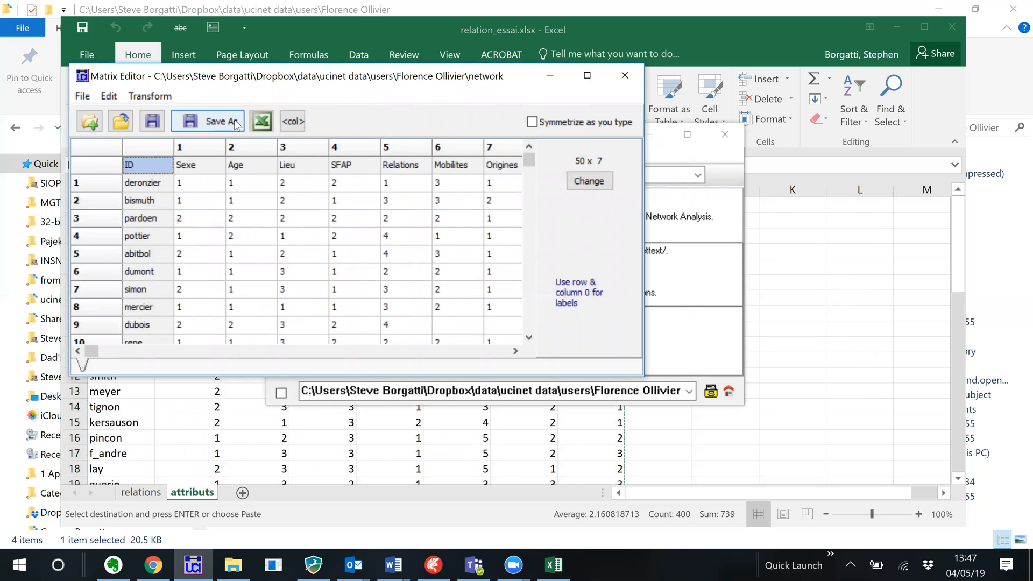
Save the 50 x 7 attribute matrix as 'attribute'
click(205, 121)
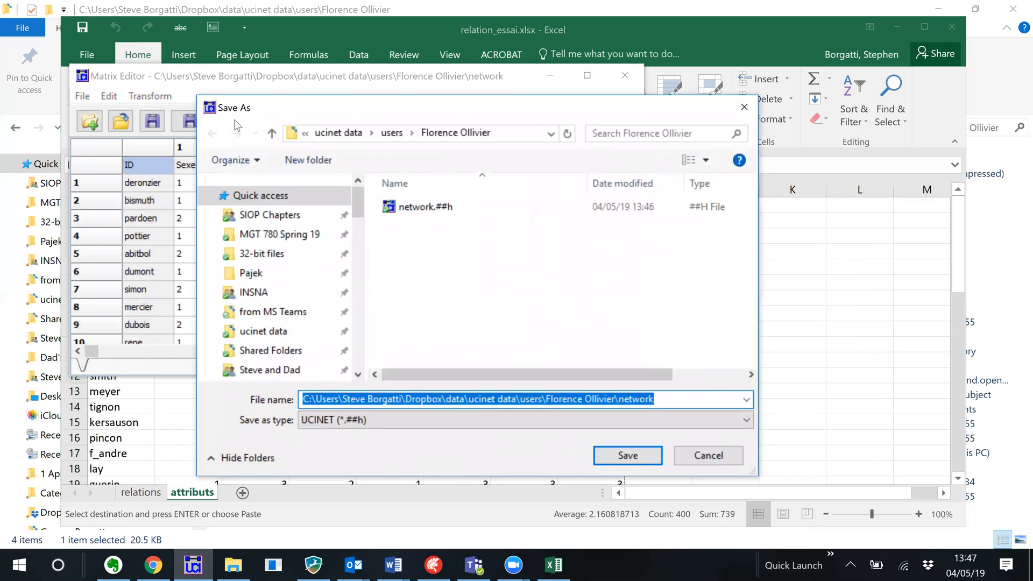
text(attribute)
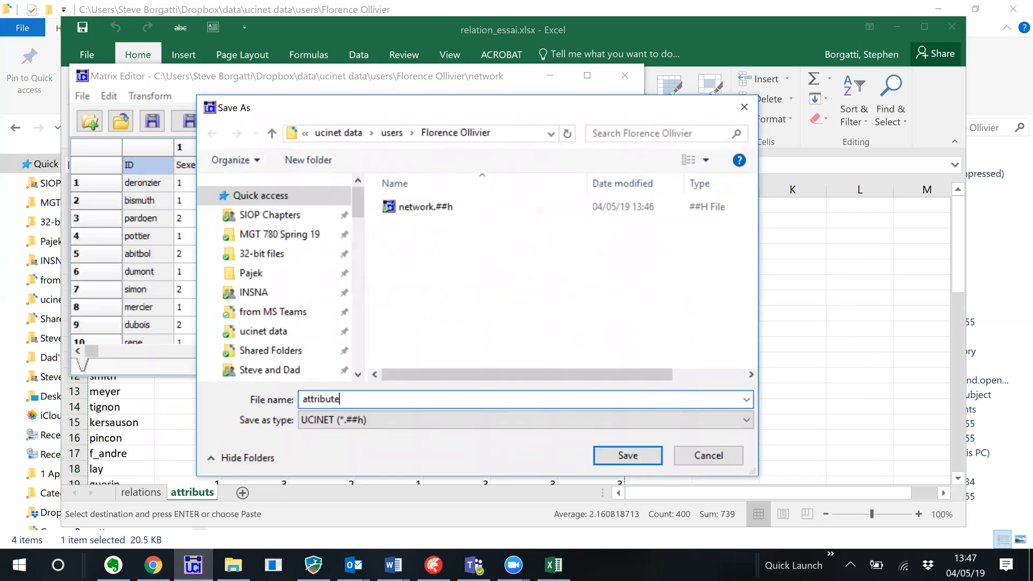
click(628, 456)
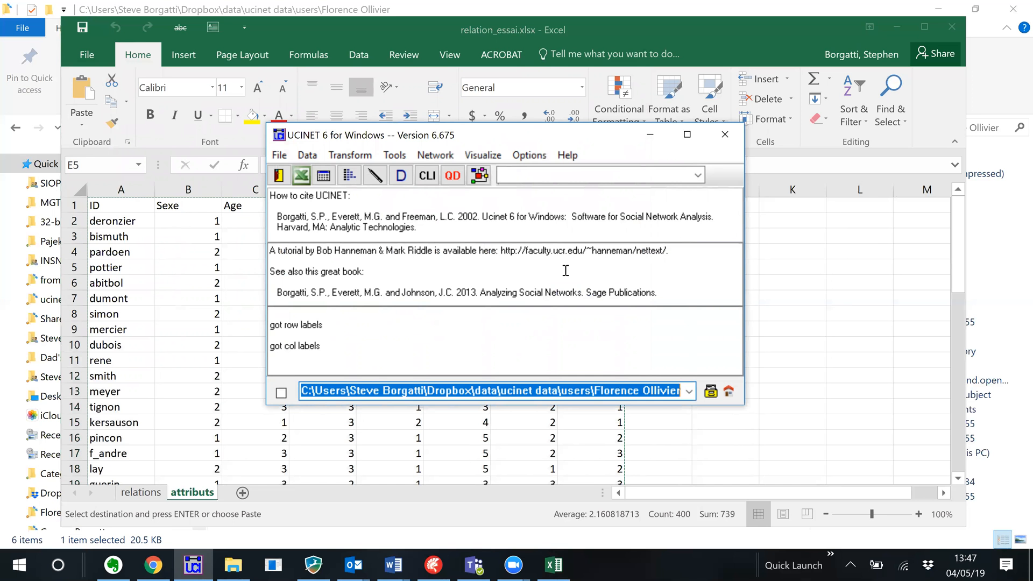
mouse_move(425, 192)
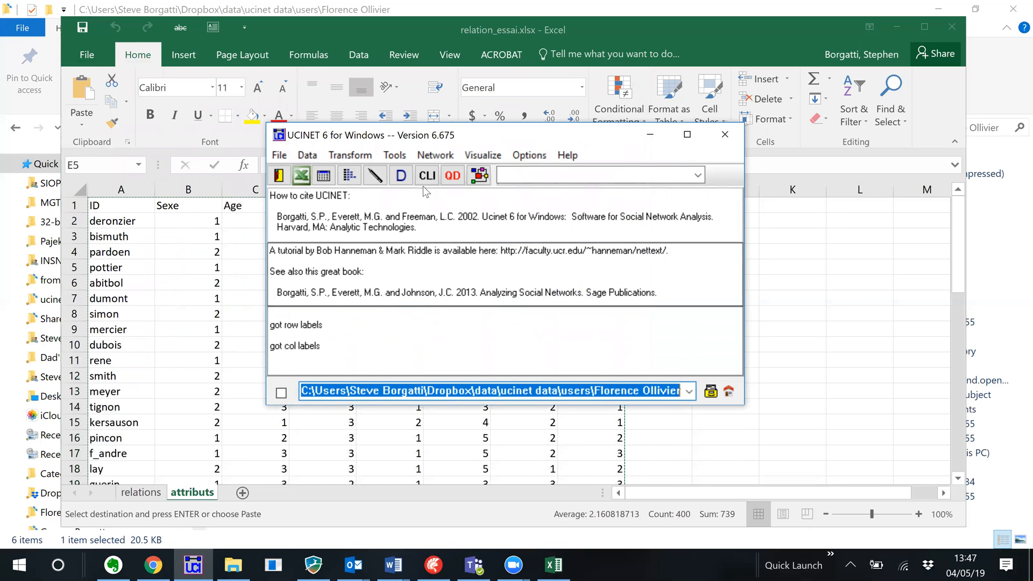
mouse_move(427, 184)
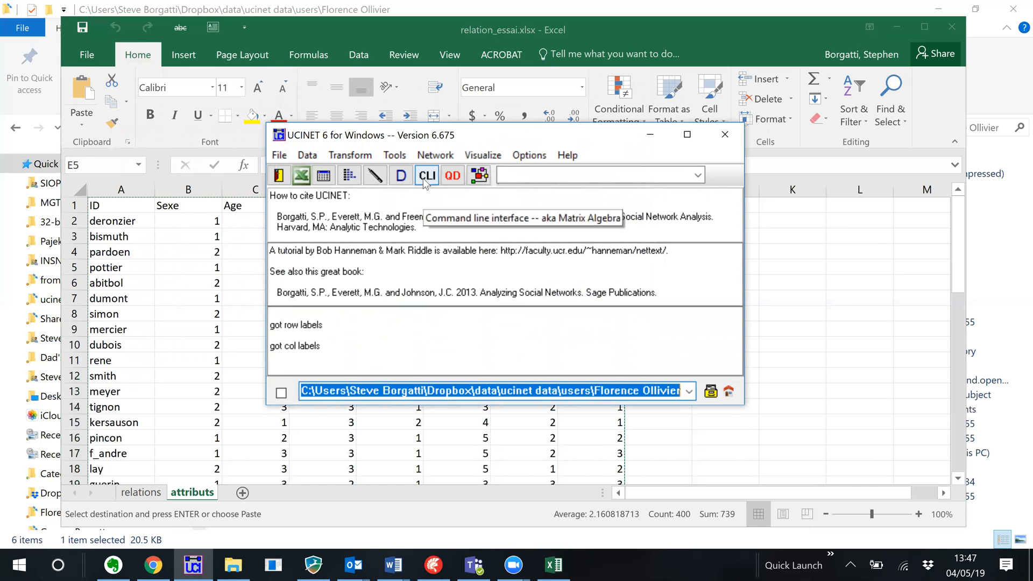
Open UCINET's Command Line Interface from the toolbar
click(427, 176)
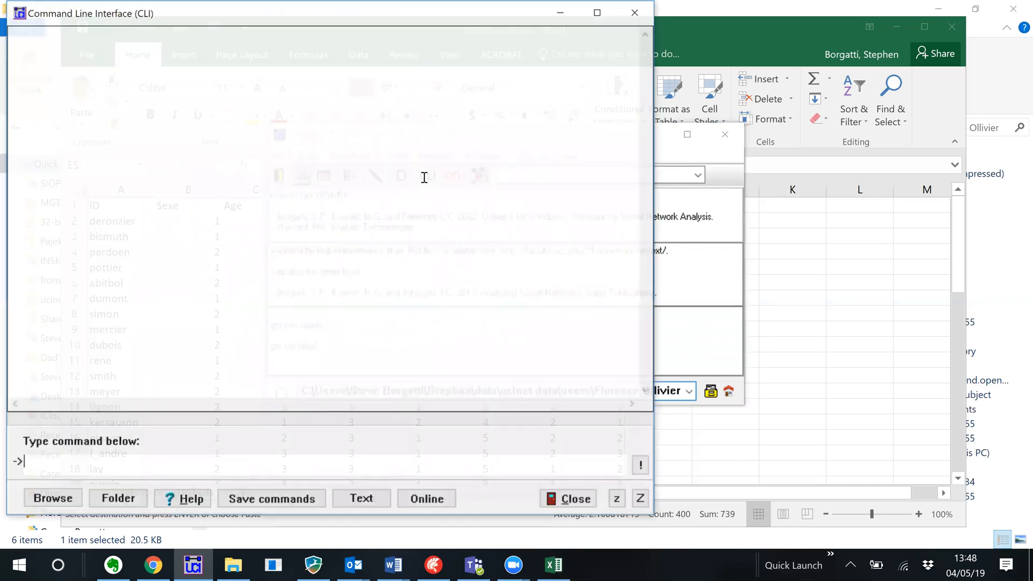
Enter 'draw network attributes' in the CLI to launch NetDraw
text(draw network)
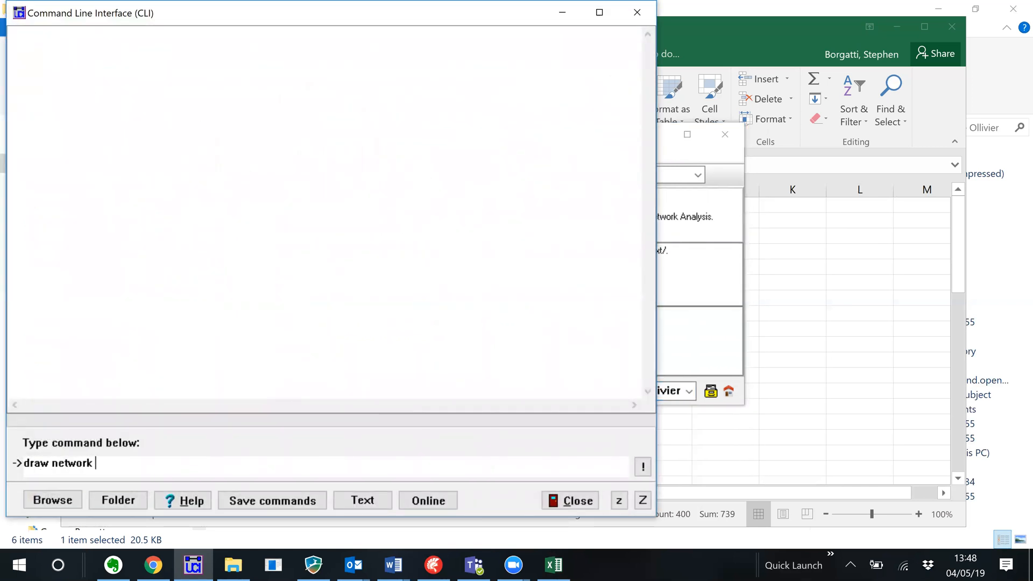
text(attribut)
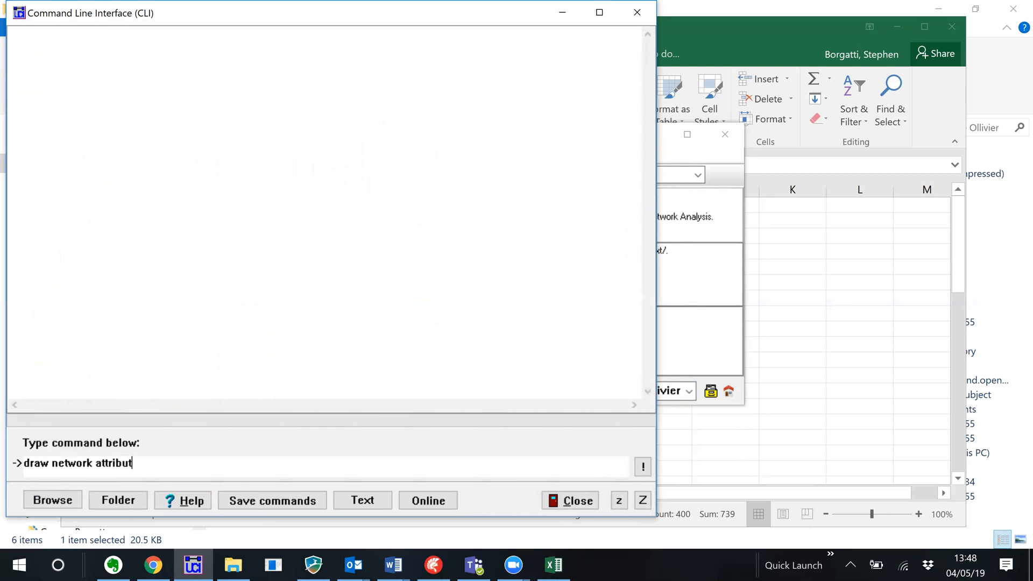
text(es)
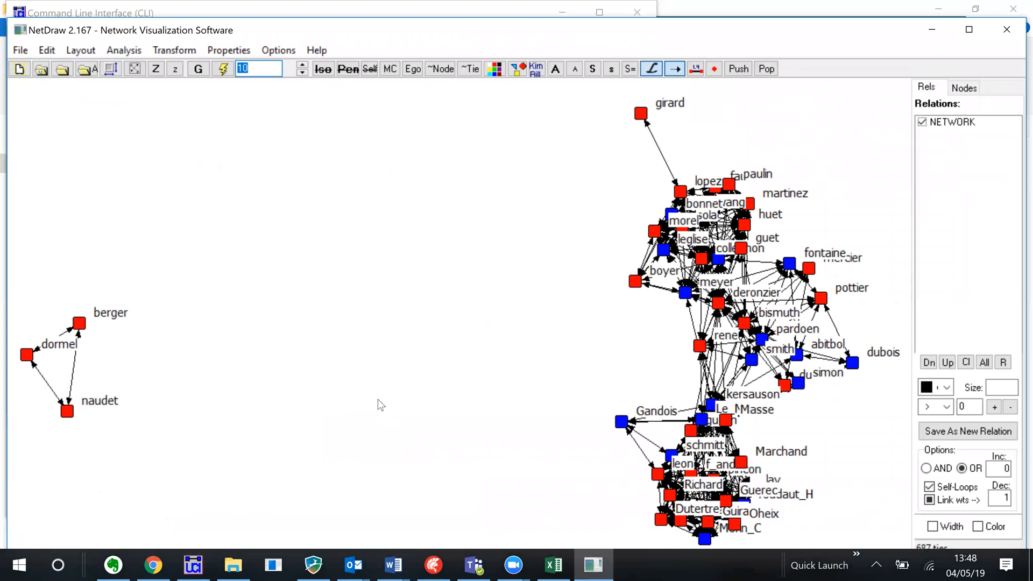
mouse_move(527, 390)
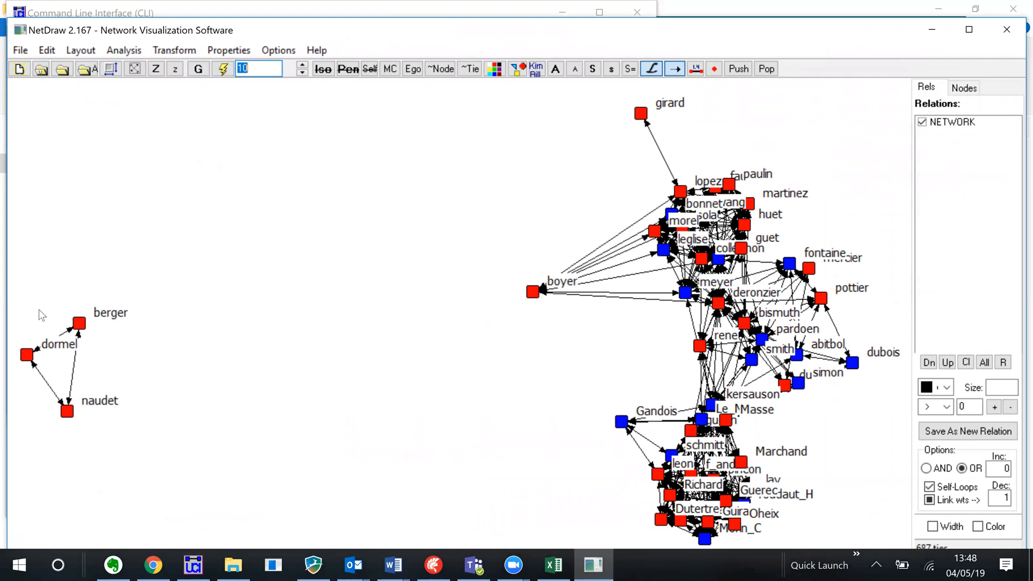
mouse_move(97, 403)
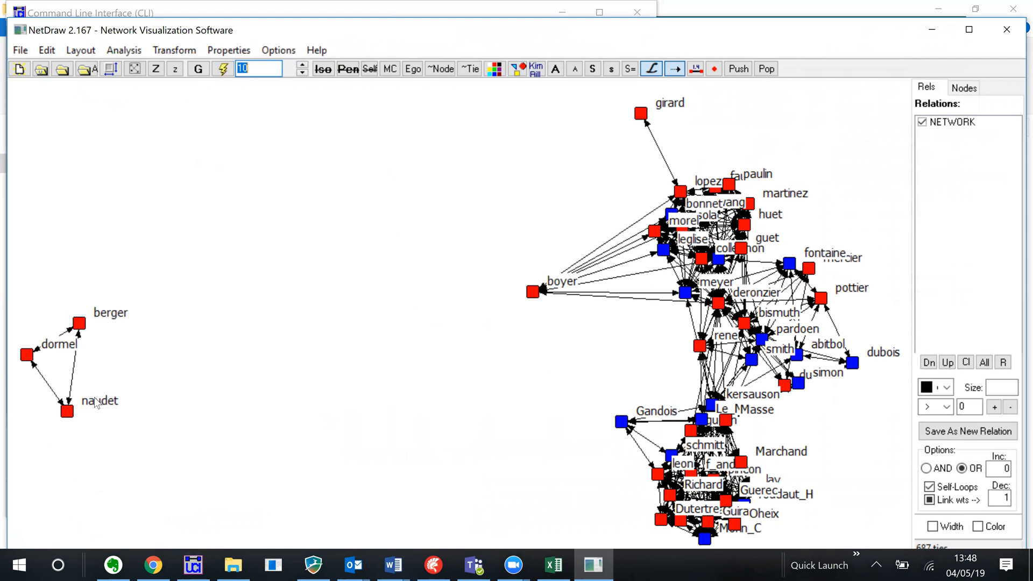
mouse_move(302, 169)
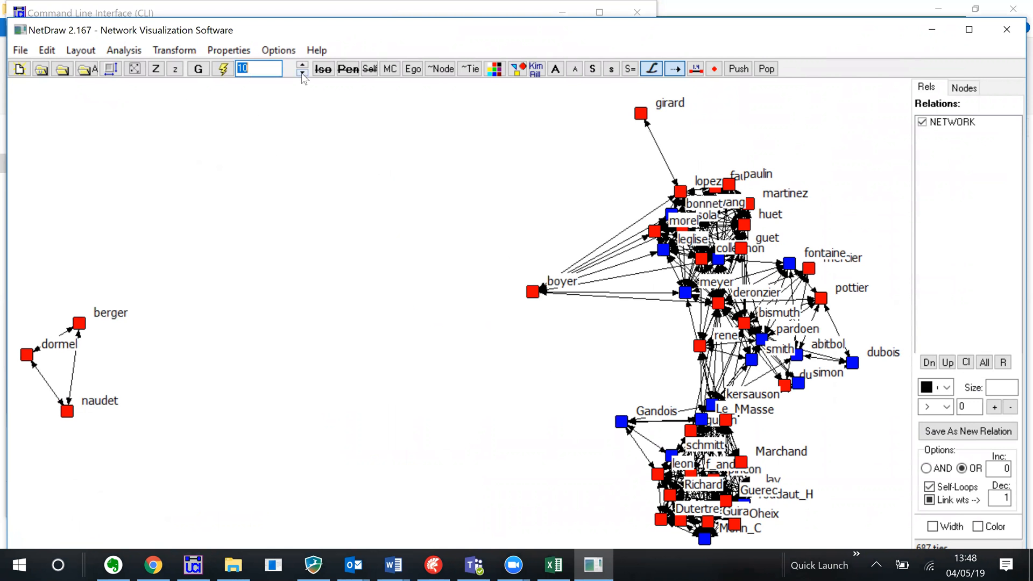
Lower the layout value from 10 to 3 and redo the network layout
click(301, 73)
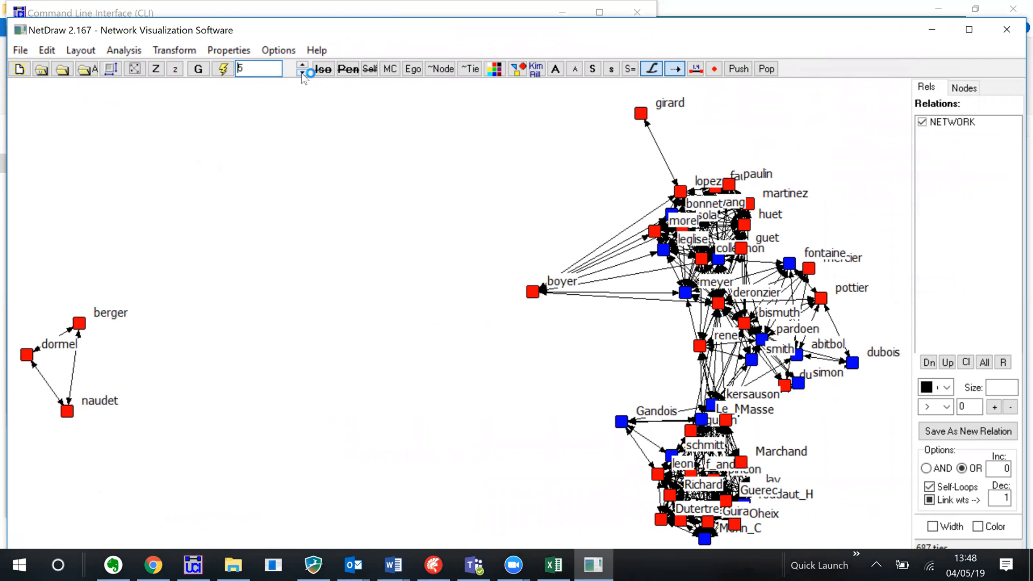
click(301, 73)
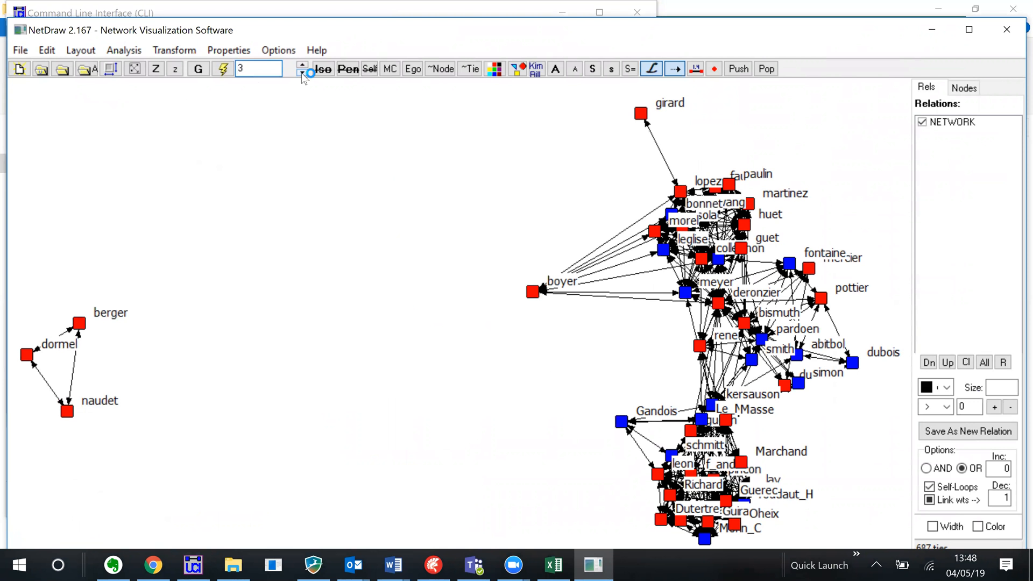
click(245, 69)
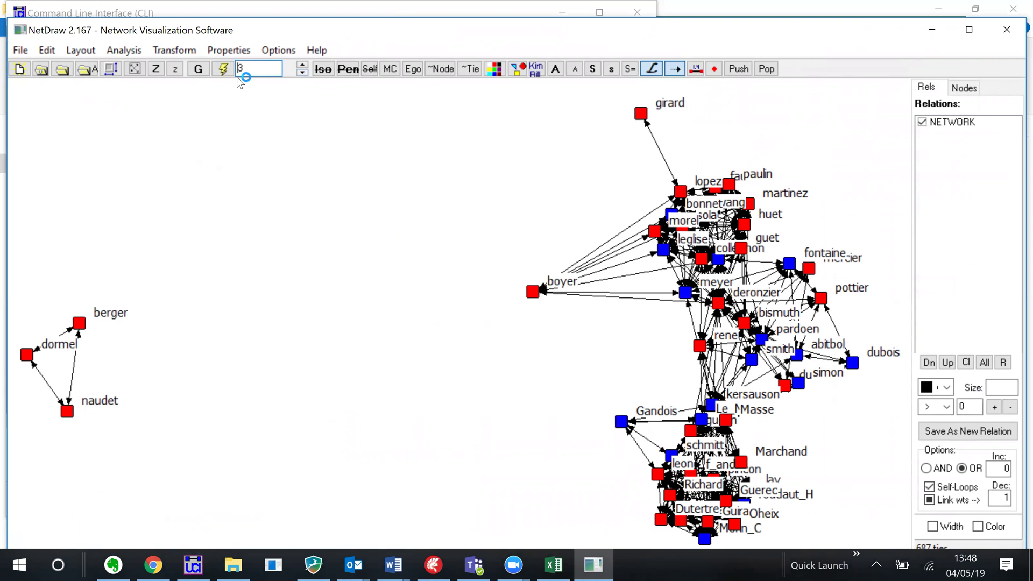
click(220, 69)
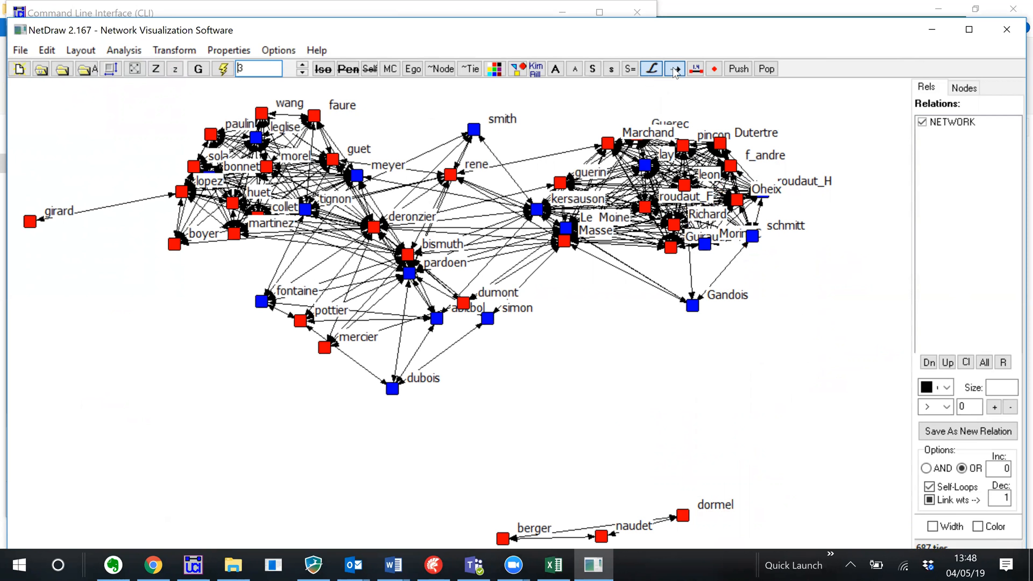
Turn arrowheads off for all ties and drag the dormel node upward
click(675, 69)
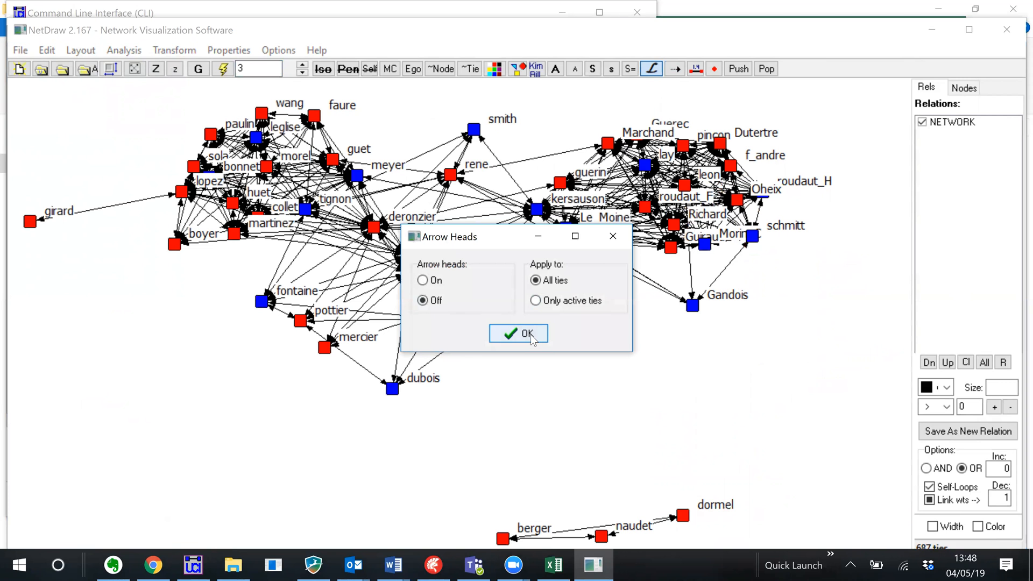
click(518, 333)
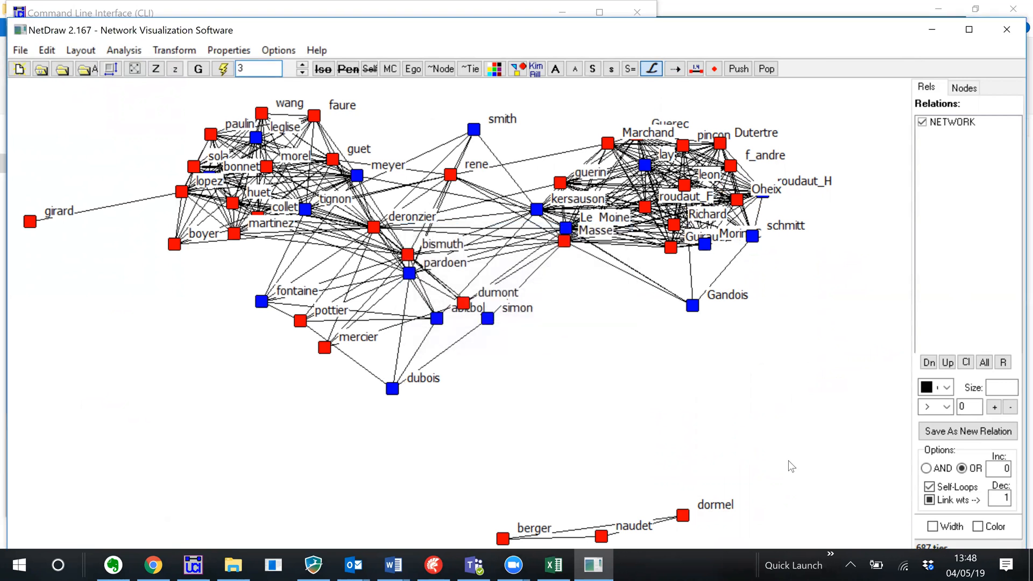
mouse_move(749, 450)
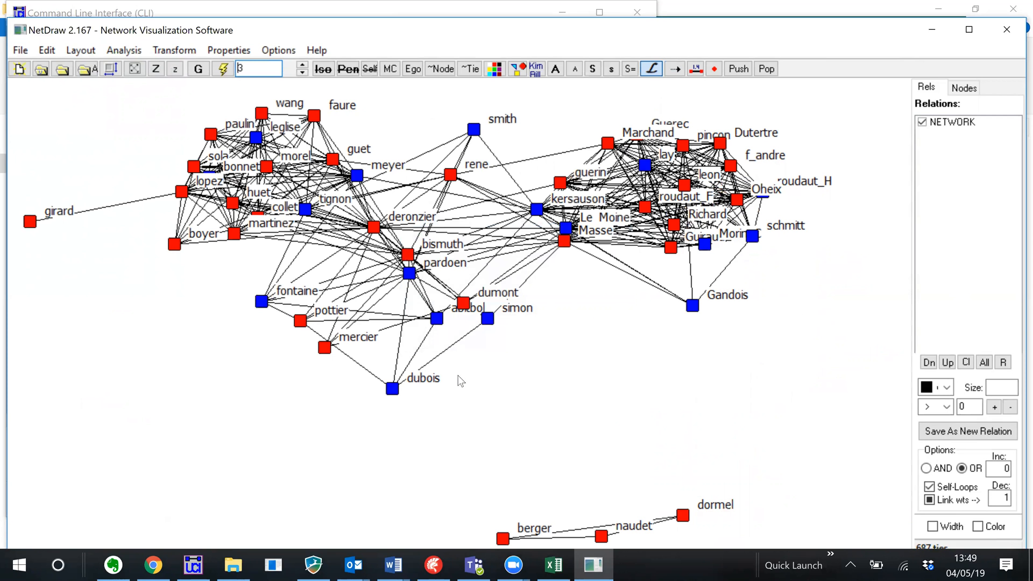
mouse_move(457, 378)
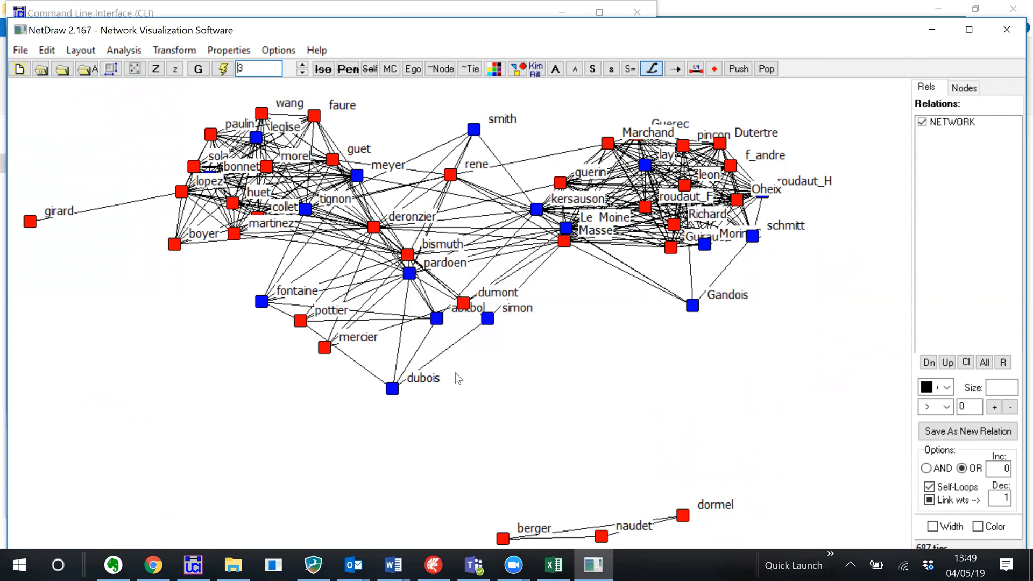
mouse_move(690, 523)
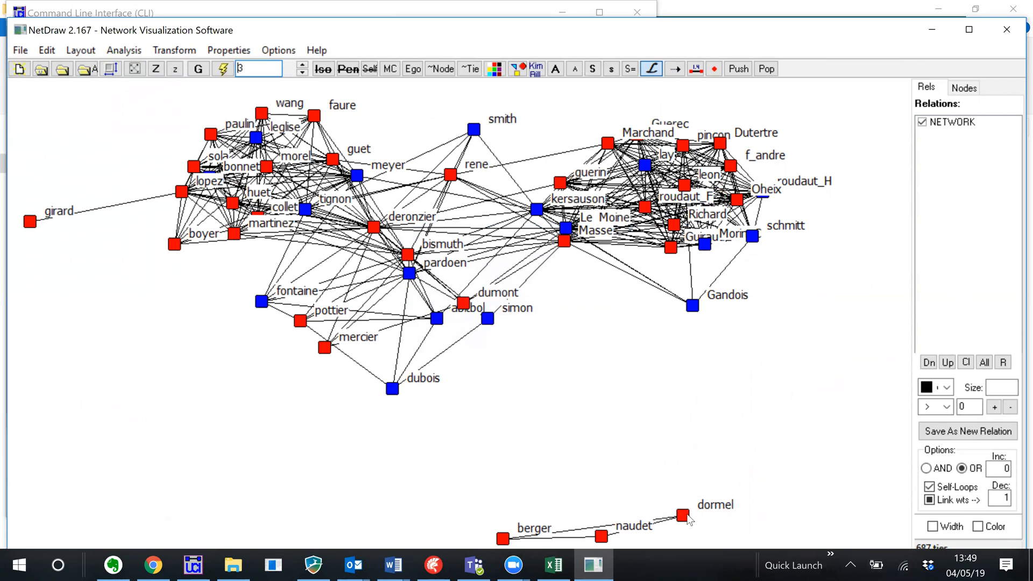
drag(681, 516, 654, 379)
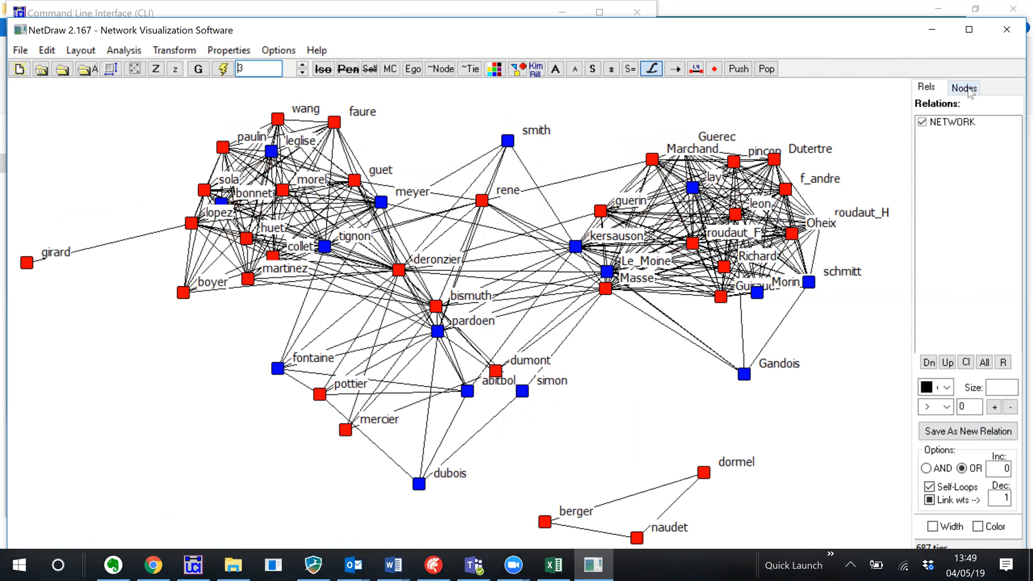
Switch the Nodes tab attribute from Sexe to Age, listing values 1 through 4
click(964, 87)
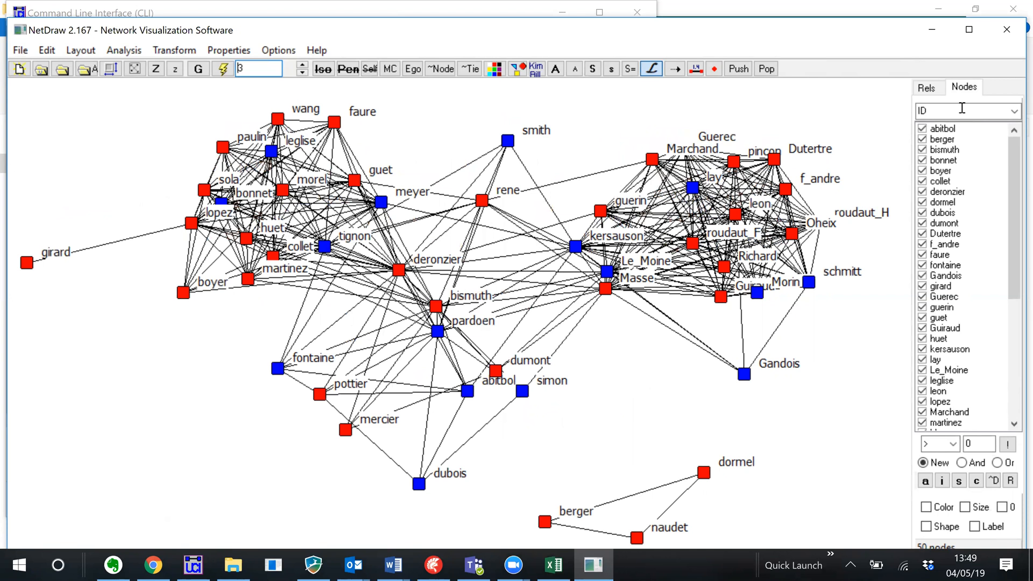
mouse_move(981, 93)
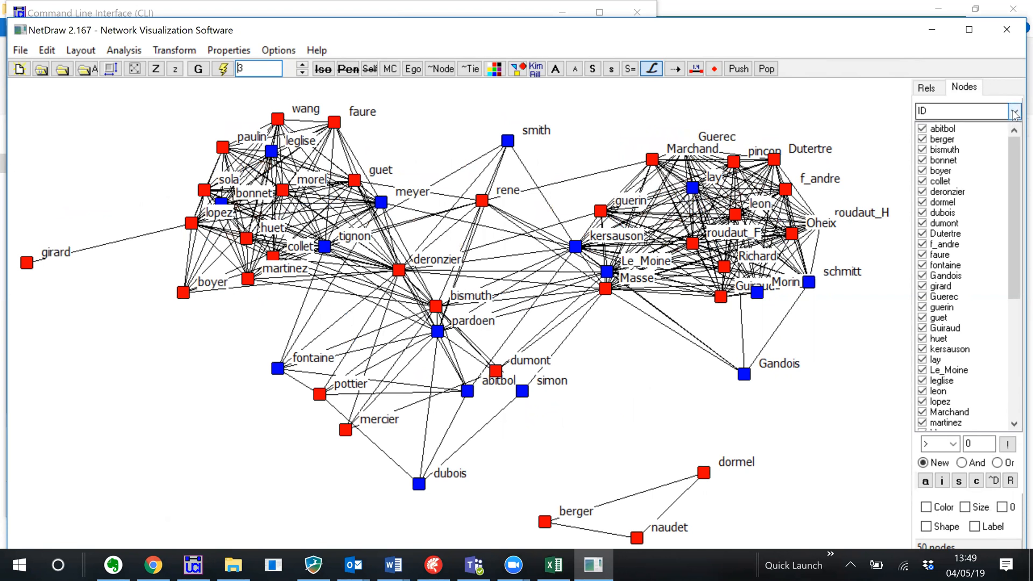
click(1015, 111)
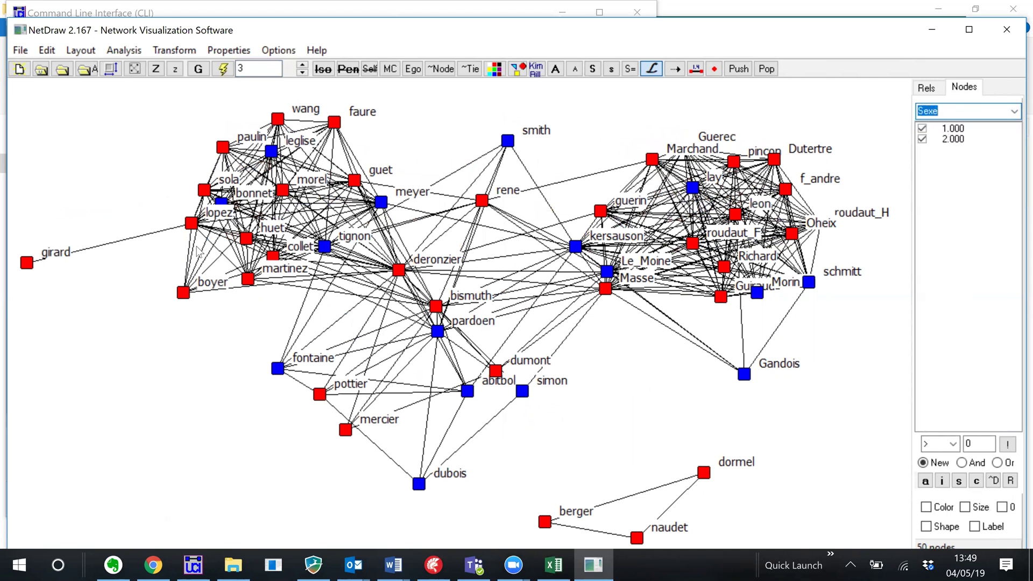
mouse_move(473, 266)
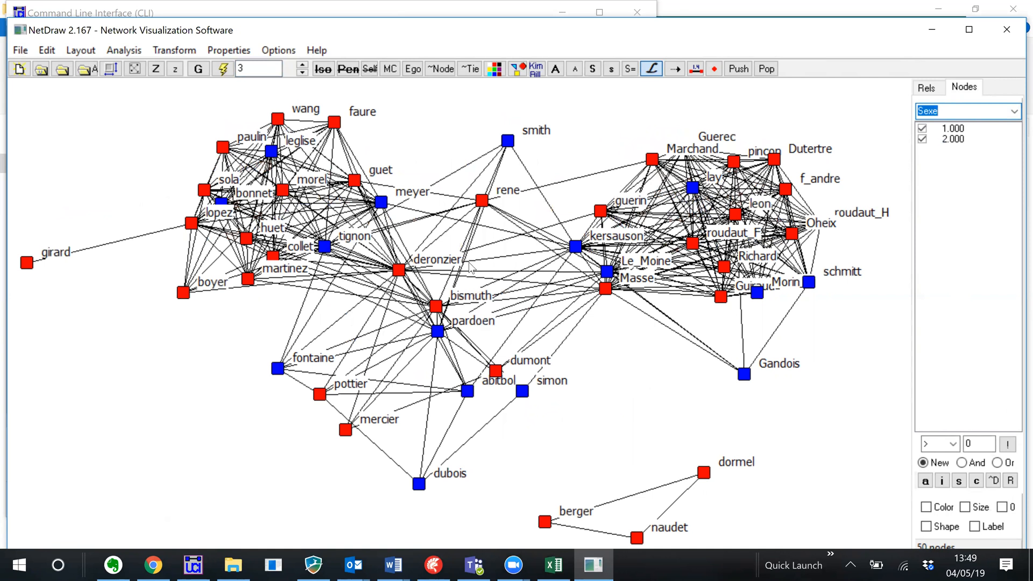
mouse_move(551, 331)
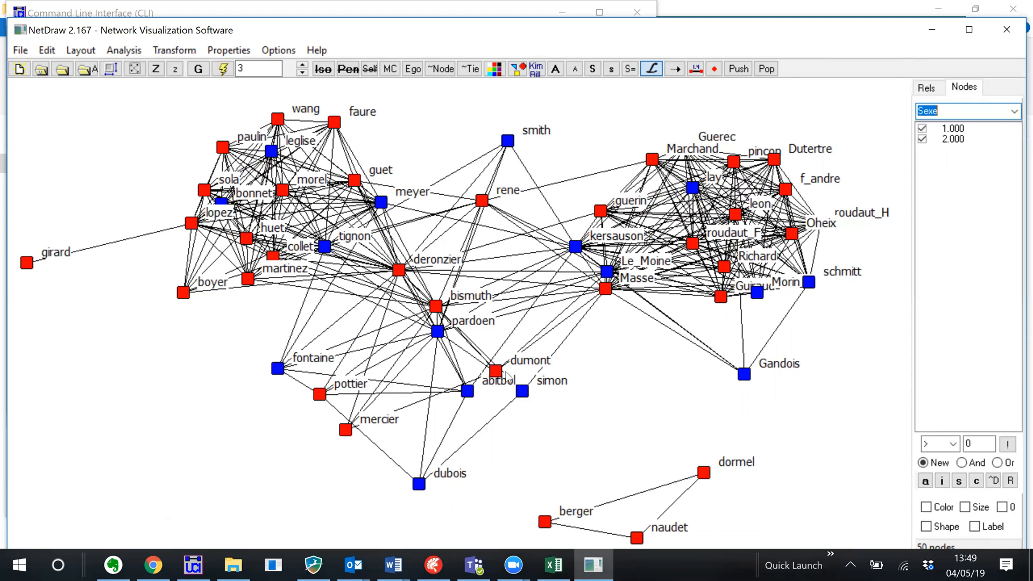
mouse_move(508, 384)
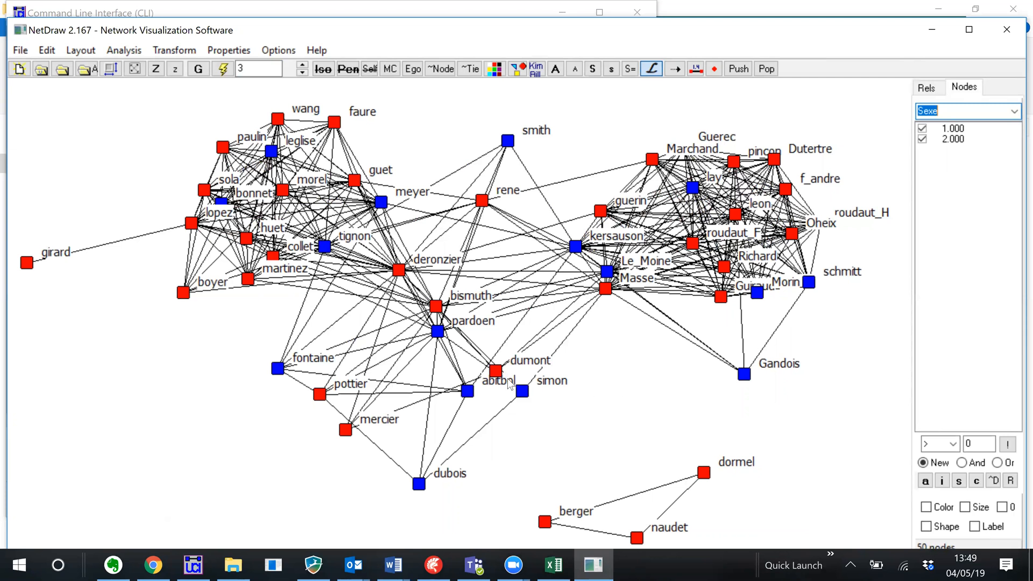
mouse_move(526, 412)
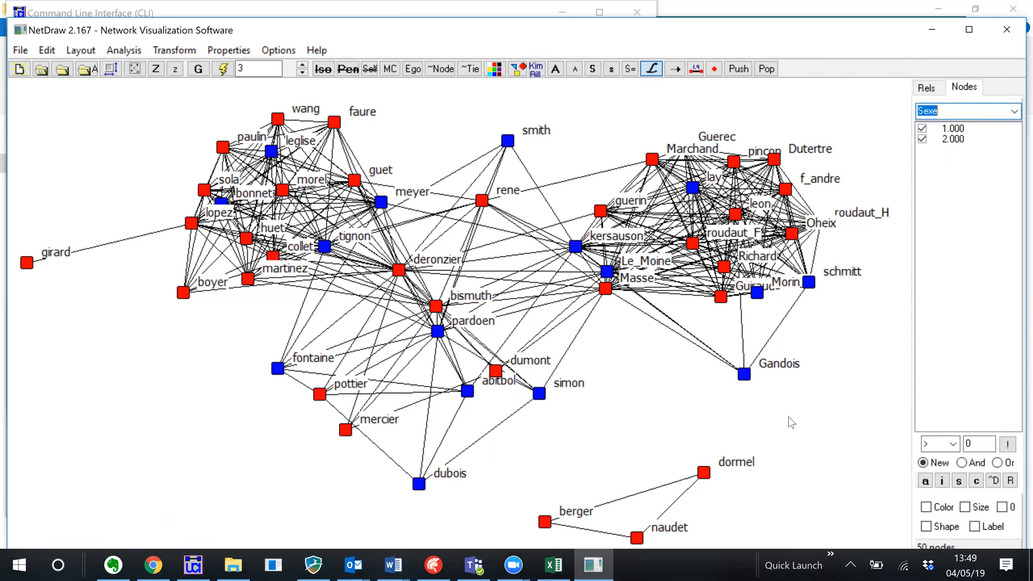
click(1023, 111)
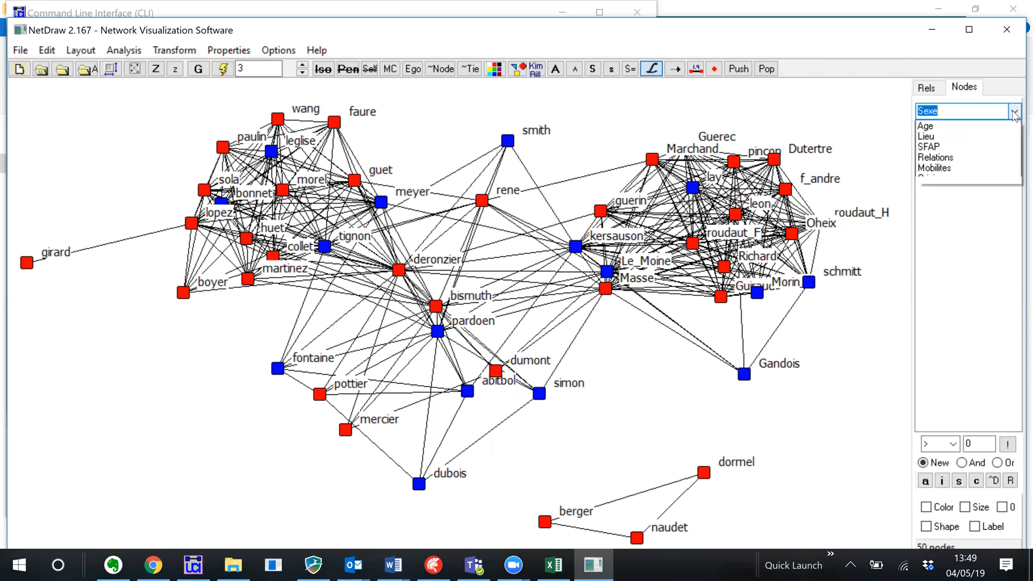
click(1014, 112)
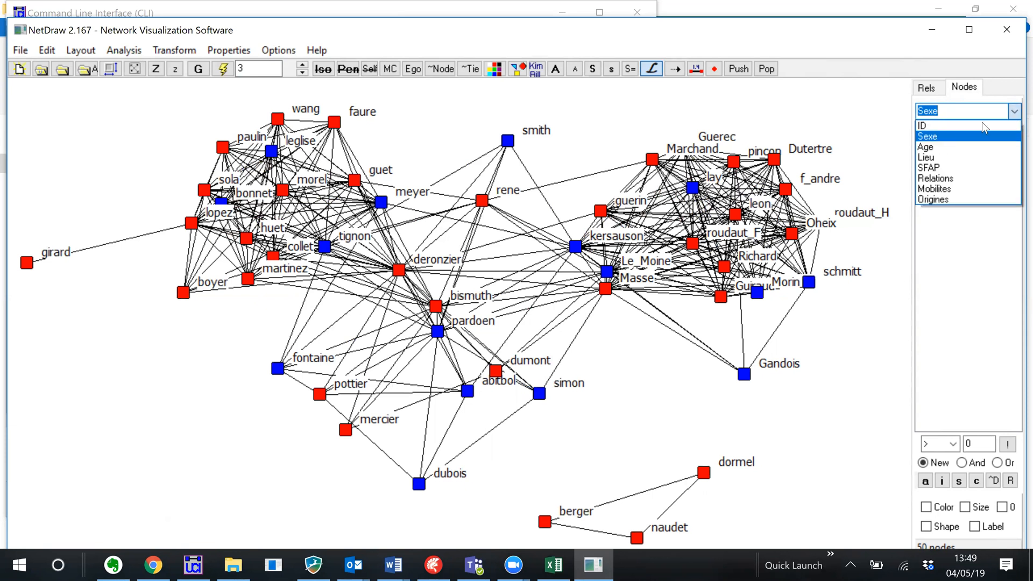
click(926, 146)
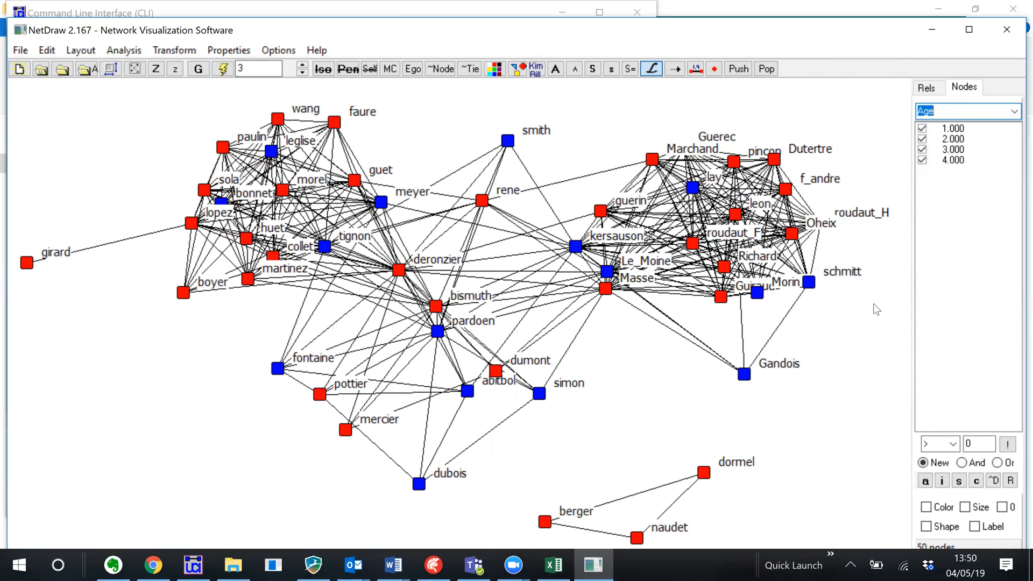
mouse_move(877, 321)
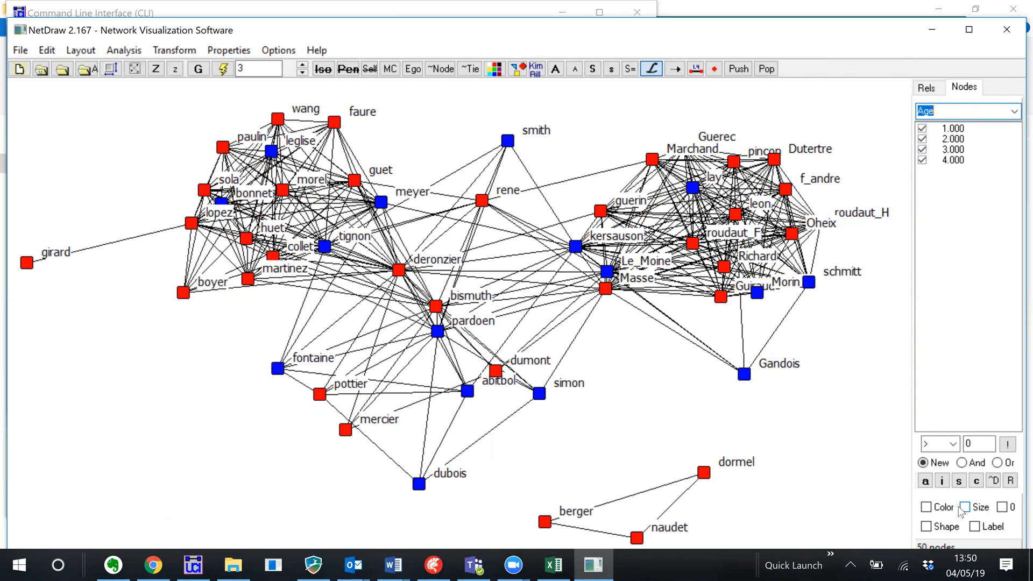
mouse_move(967, 511)
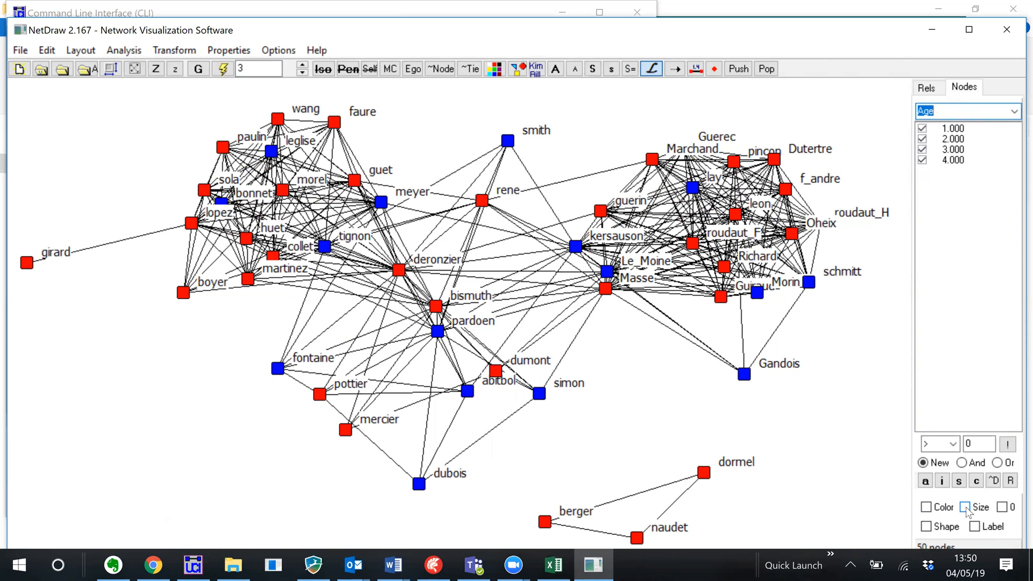
Tick Size so nodes scale by Age, and switch the attribute list to Origines
click(963, 508)
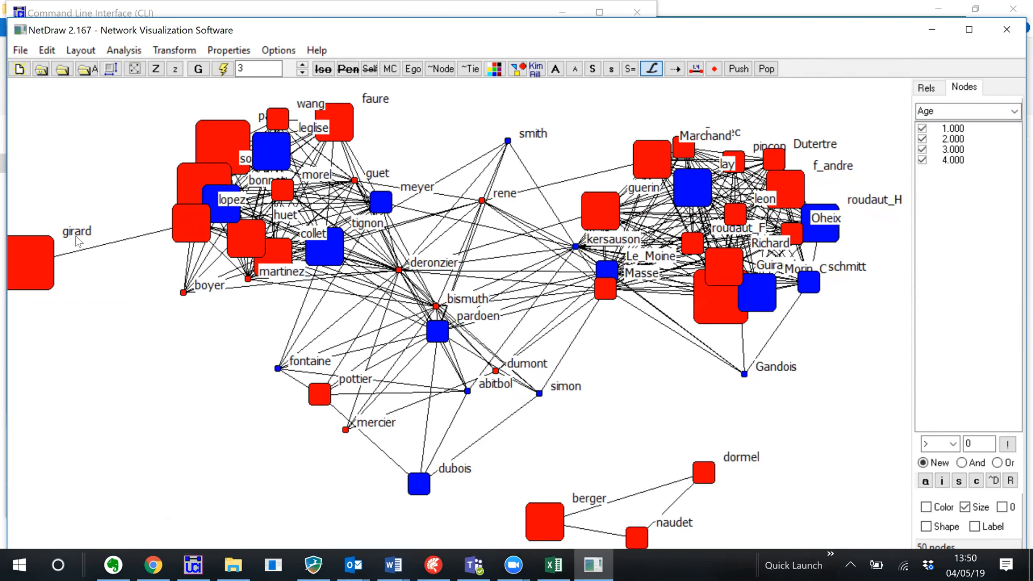
mouse_move(82, 238)
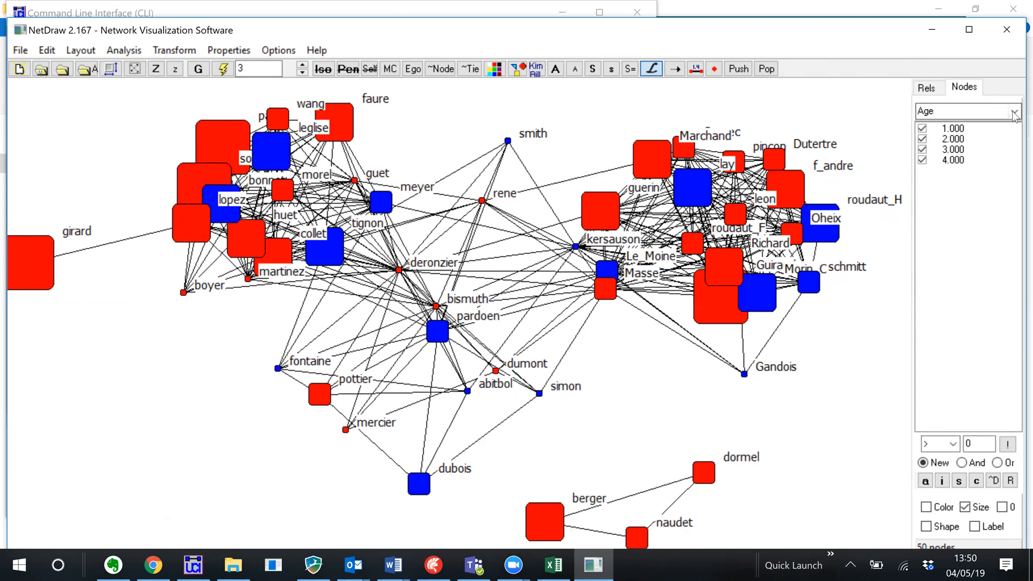
click(1019, 112)
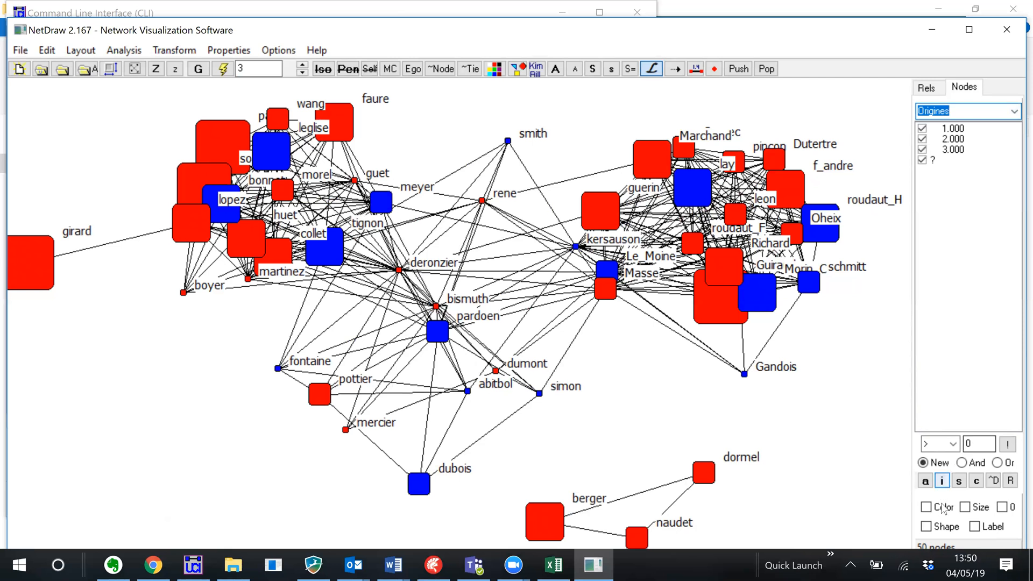
Colour nodes by Origines and bring the UCINET main window to the front
click(926, 507)
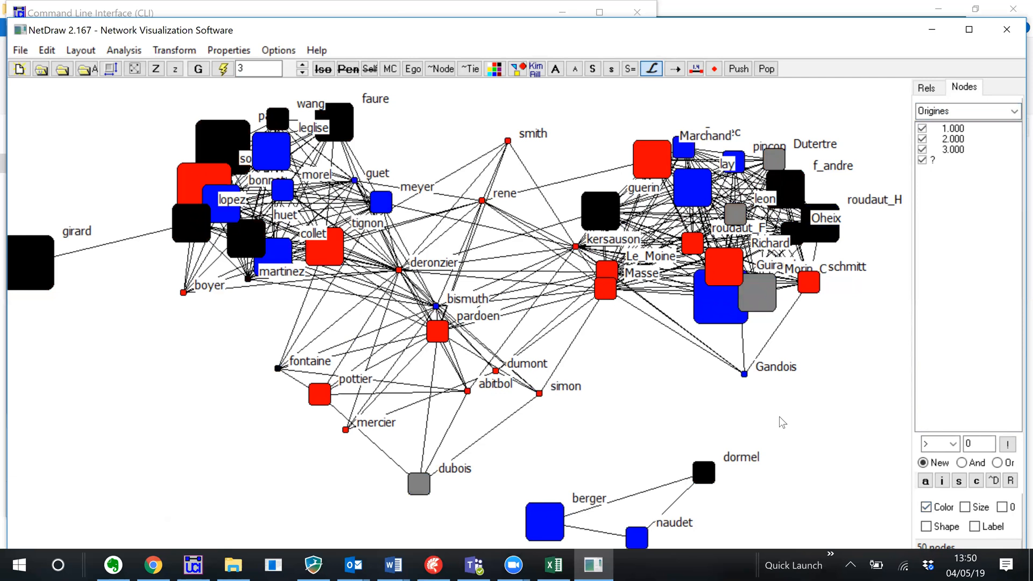
mouse_move(797, 409)
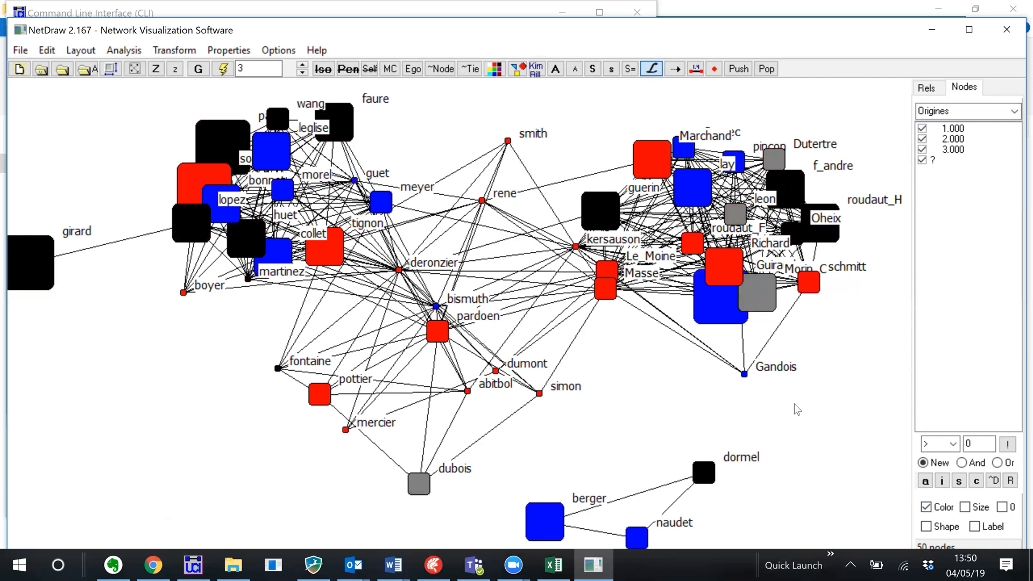
mouse_move(801, 392)
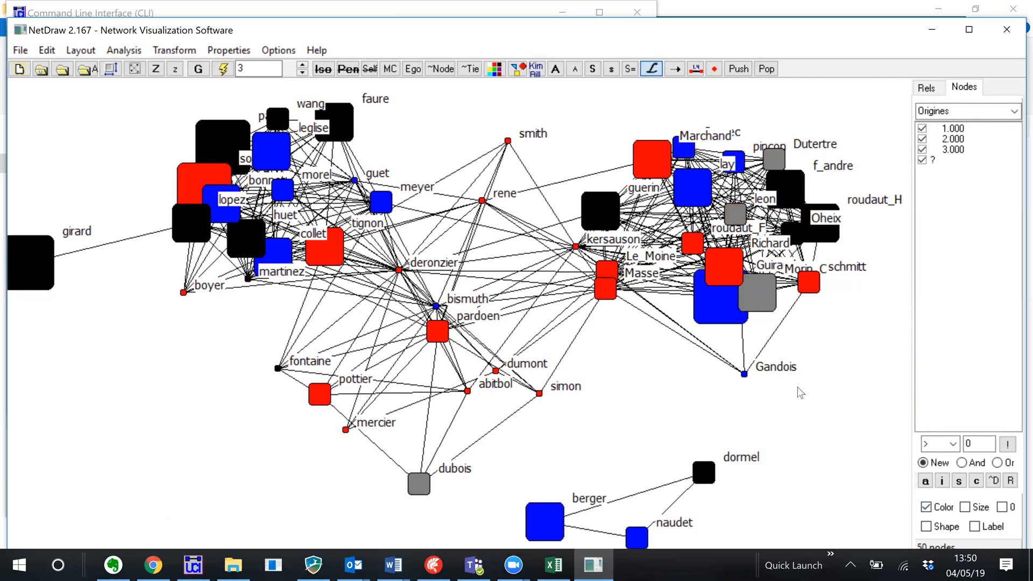
mouse_move(783, 125)
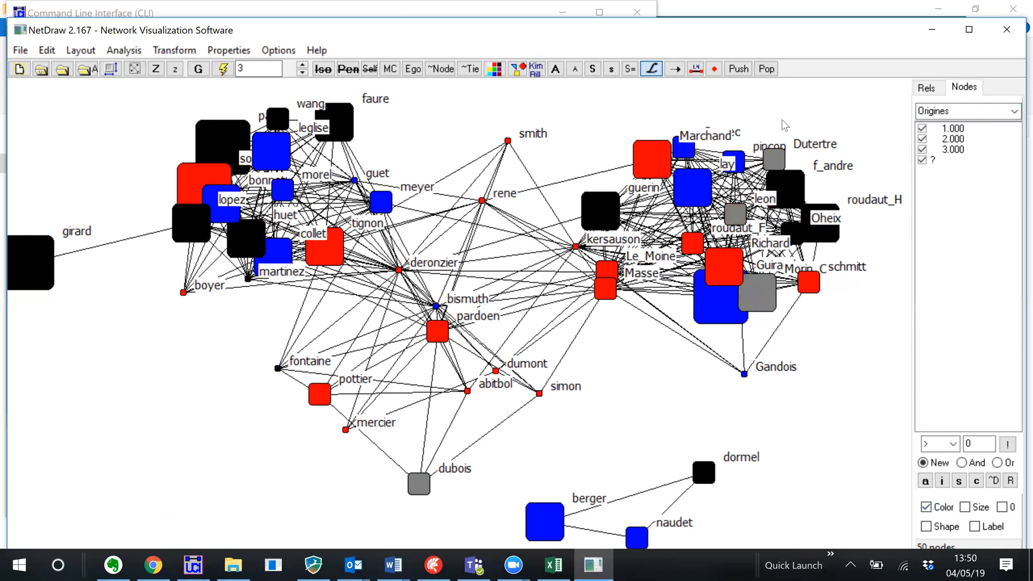
mouse_move(687, 106)
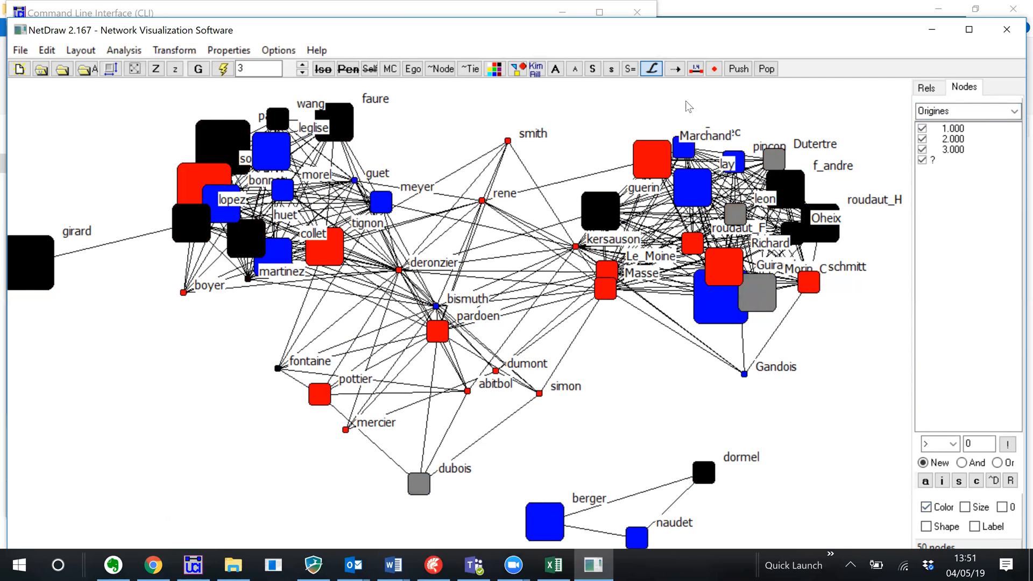
mouse_move(636, 44)
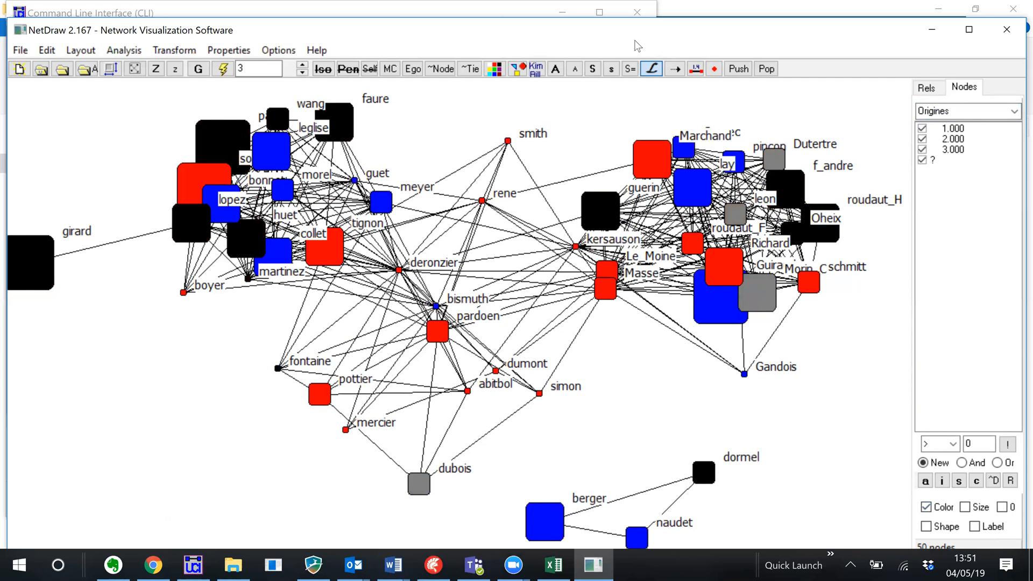
click(192, 564)
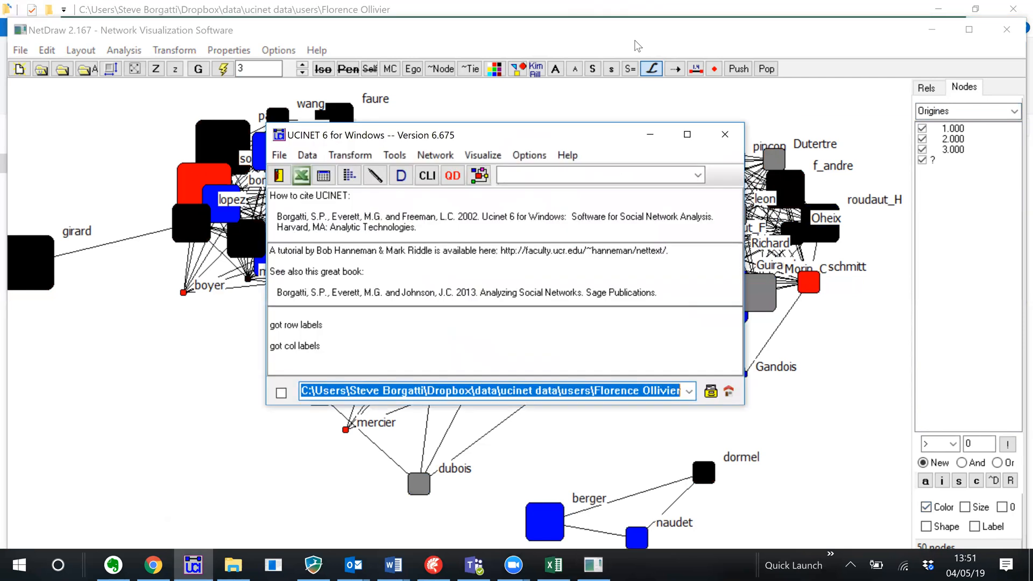